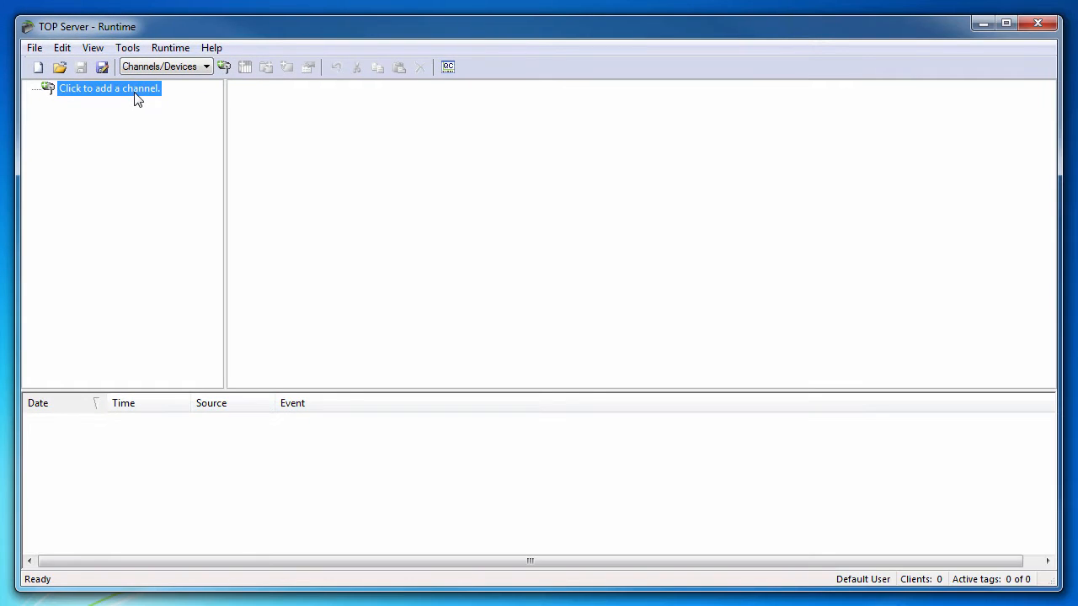
Start a new channel named IEC_Ethernet.
{"action": "left_click", "coordinate": [107, 87]}
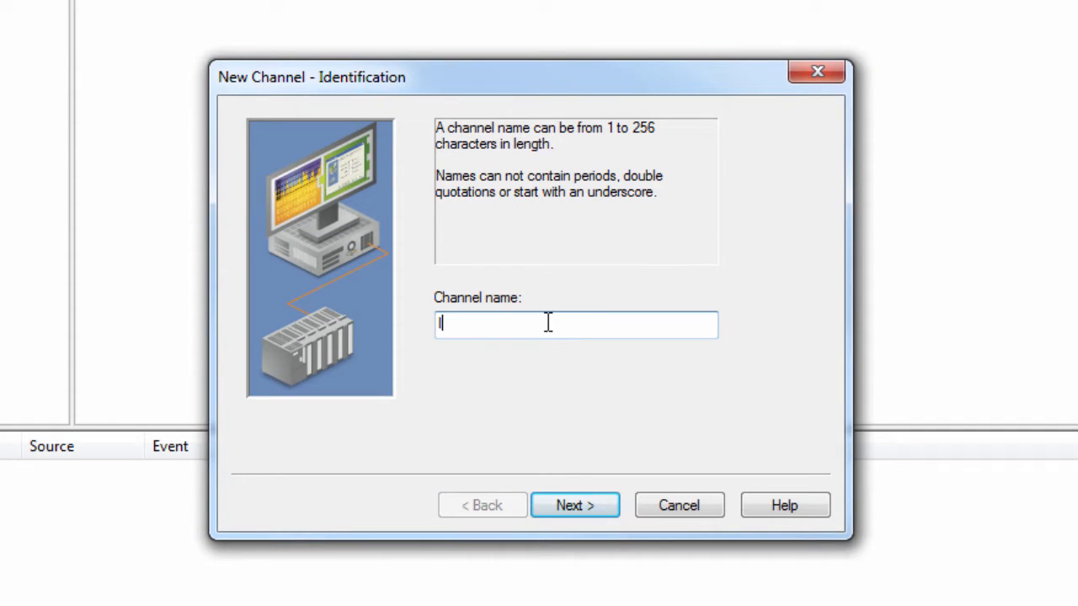
{"action": "type", "text": "IEC_Eth"}
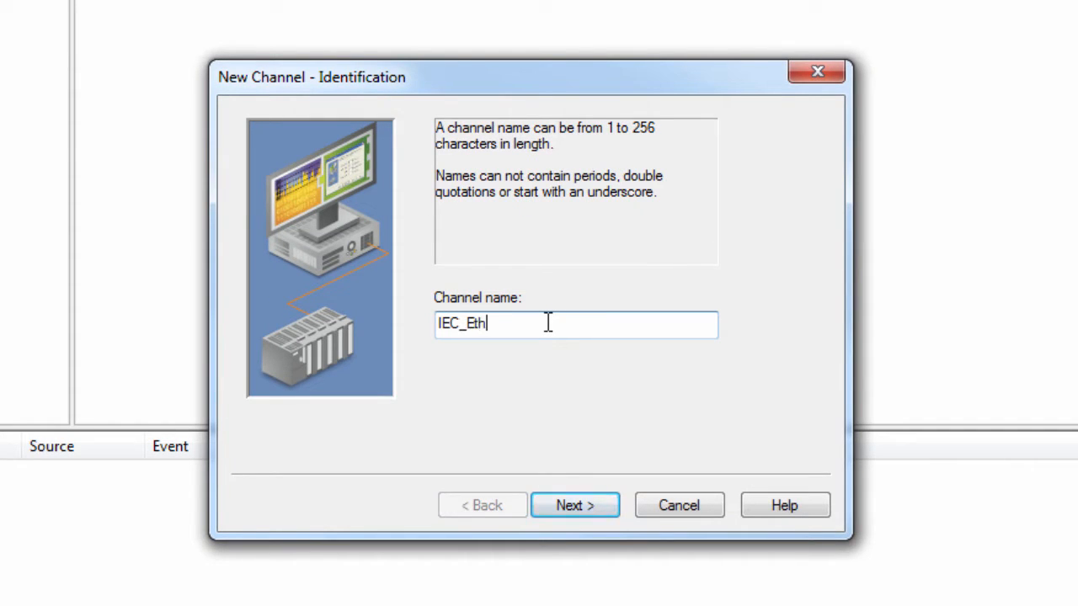
{"action": "type", "text": "ernet"}
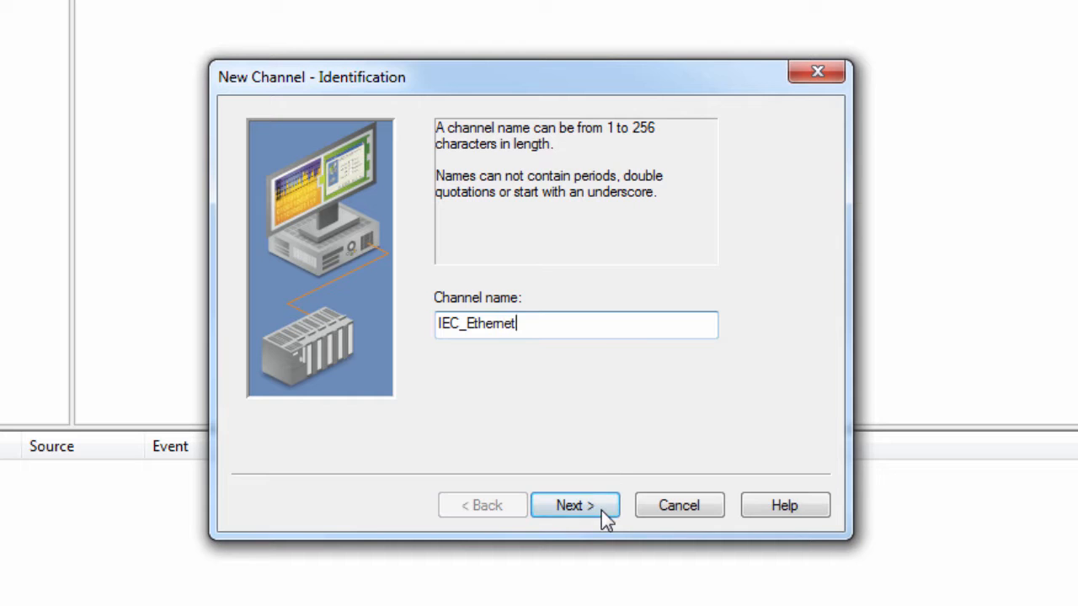
{"action": "left_click", "coordinate": [576, 505]}
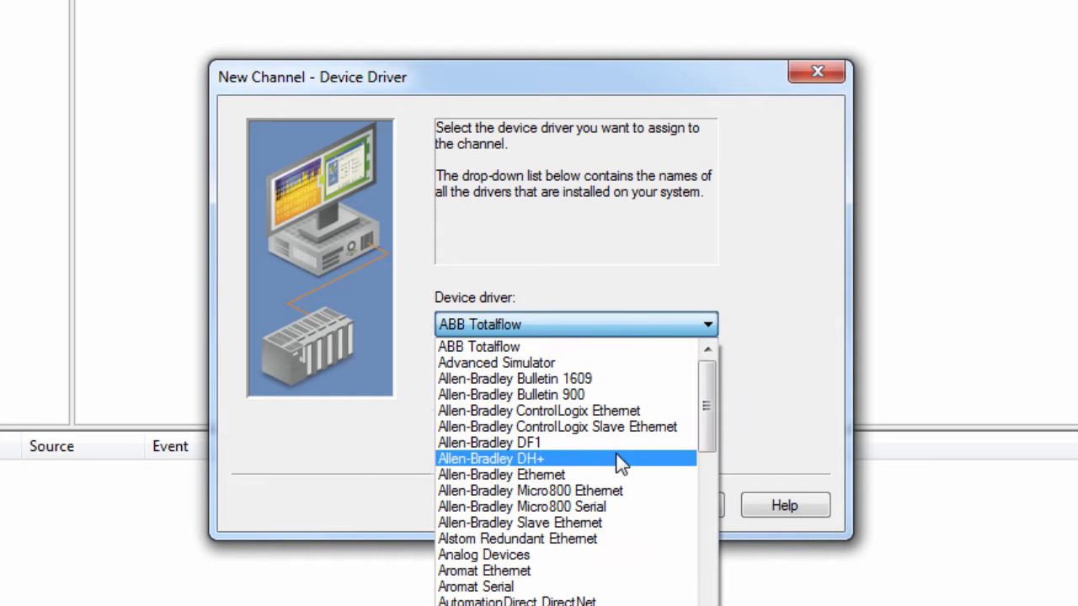
Choose the IEC 60870-5-104 Master device driver for the channel.
{"action": "scroll", "scroll_direction": "down", "scroll_amount": 3}
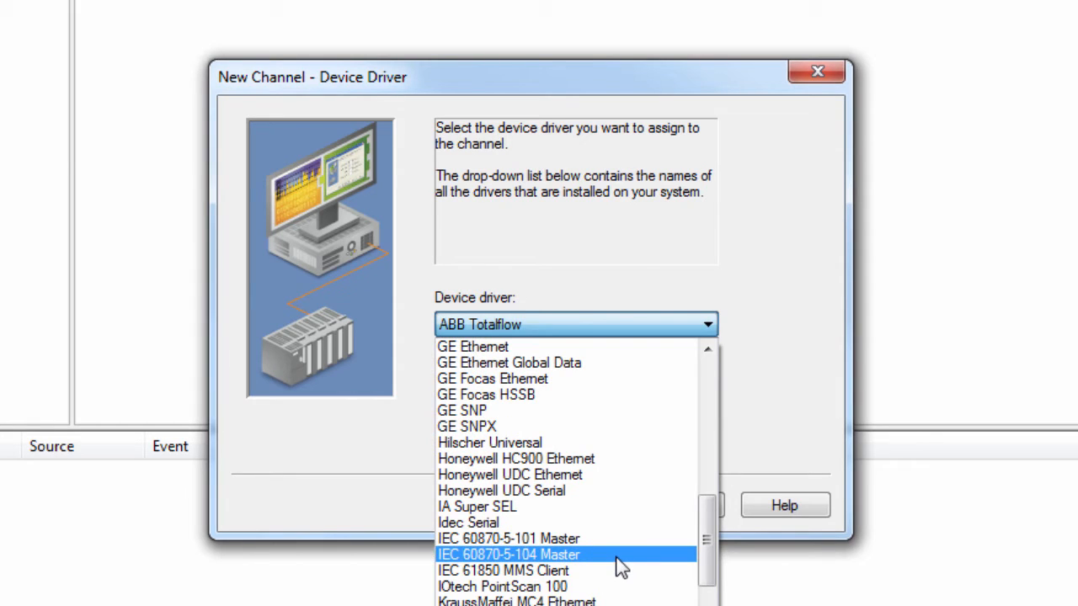
{"action": "left_click", "coordinate": [509, 554]}
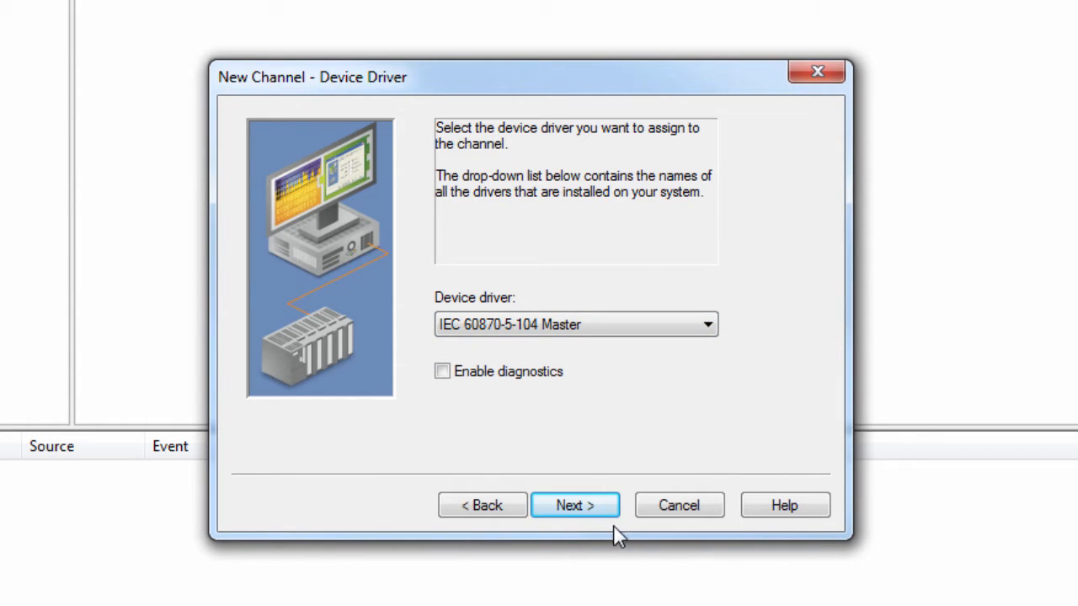
{"action": "mouse_move", "coordinate": [549, 411]}
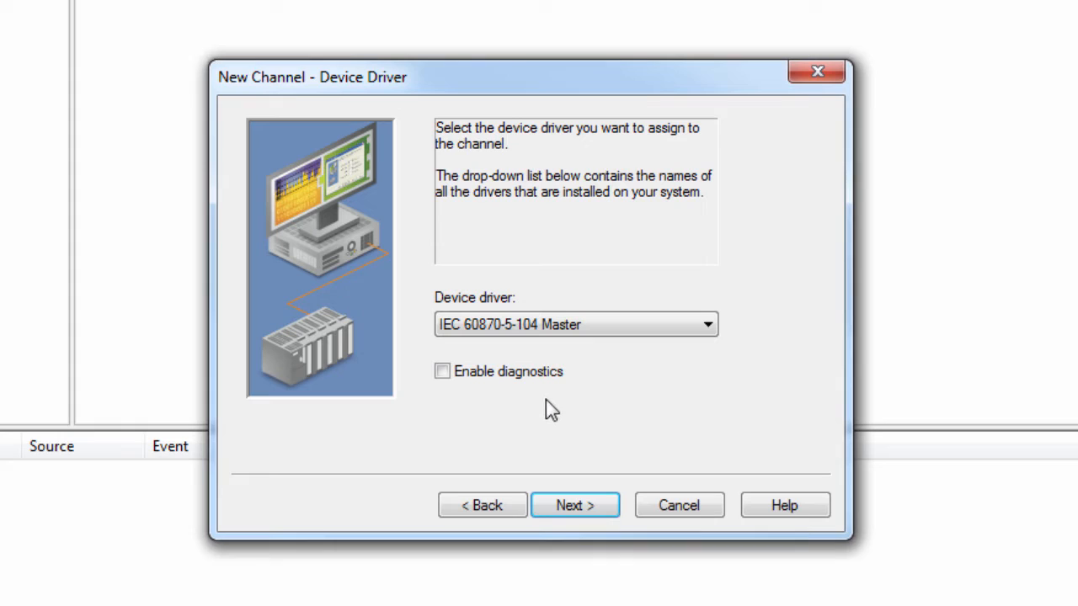
{"action": "mouse_move", "coordinate": [554, 413]}
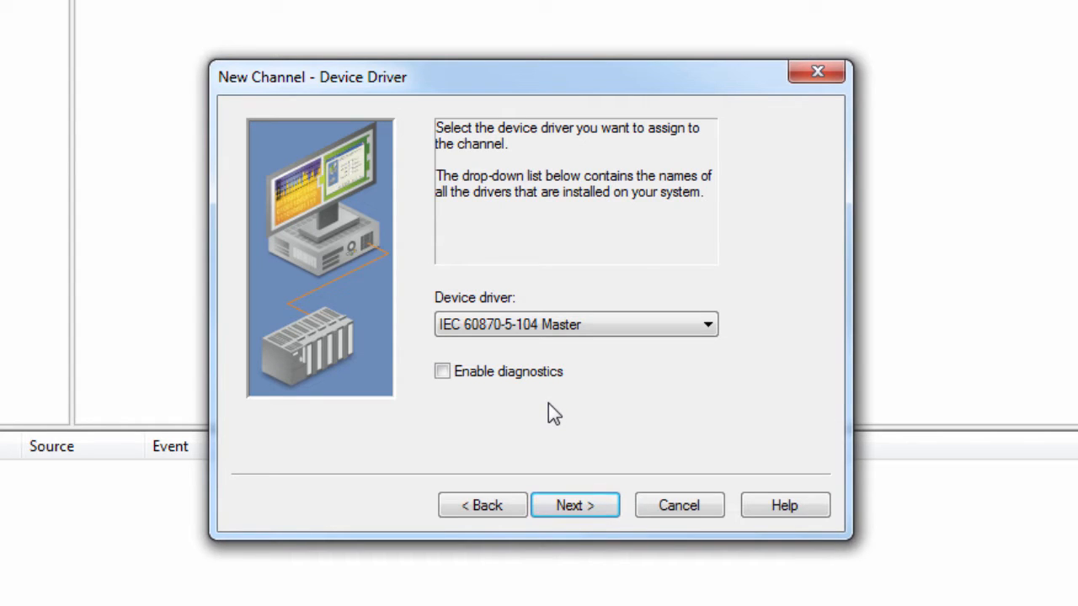
{"action": "mouse_move", "coordinate": [620, 468]}
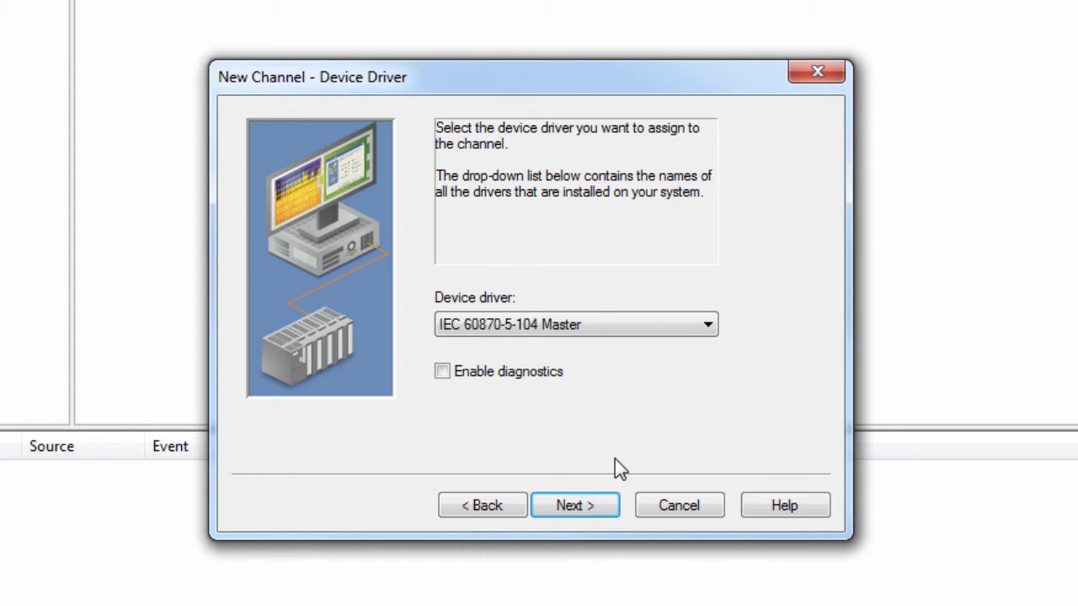
Keep the default network adapter and write optimizations, reaching Non-Normalized Float Handling.
{"action": "left_click", "coordinate": [576, 505]}
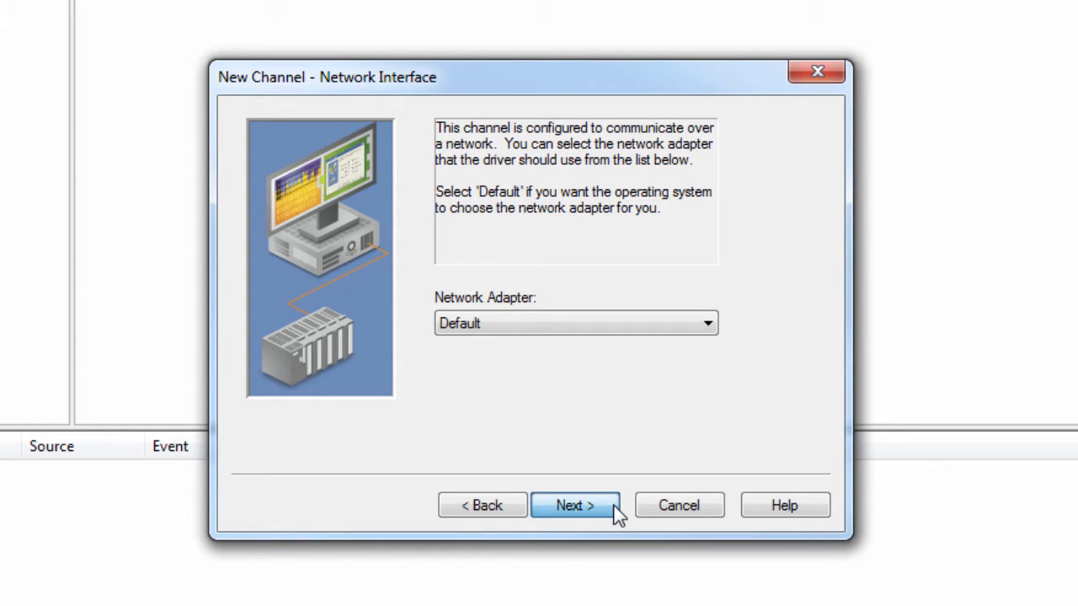
{"action": "left_click", "coordinate": [576, 505]}
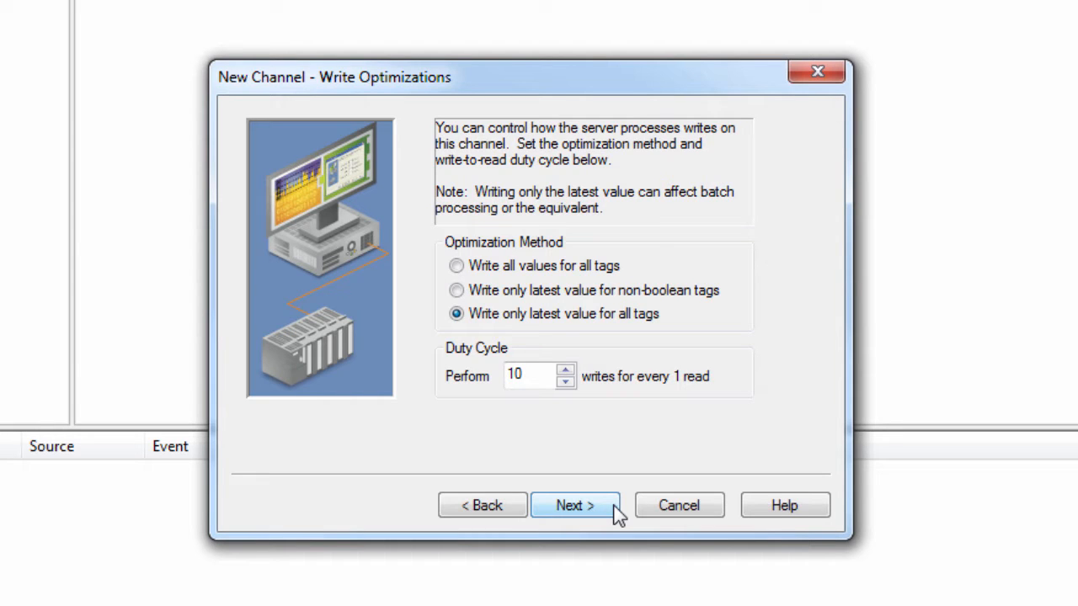
{"action": "left_click", "coordinate": [575, 505]}
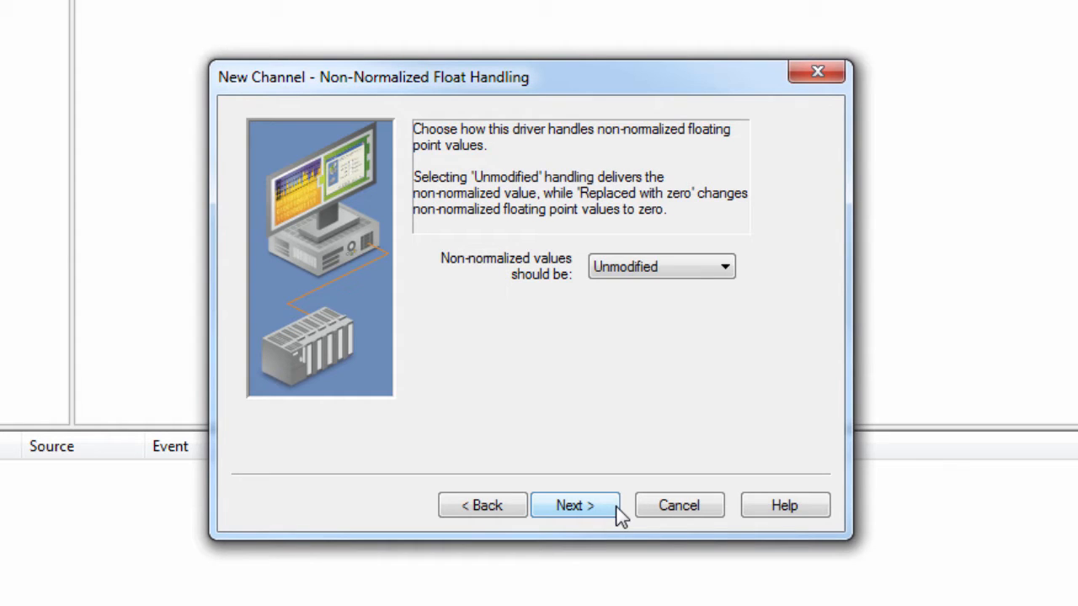
Set the destination host to 192.168.111.103, keeping port 2404 and 3-second connect timeout.
{"action": "left_click", "coordinate": [576, 506]}
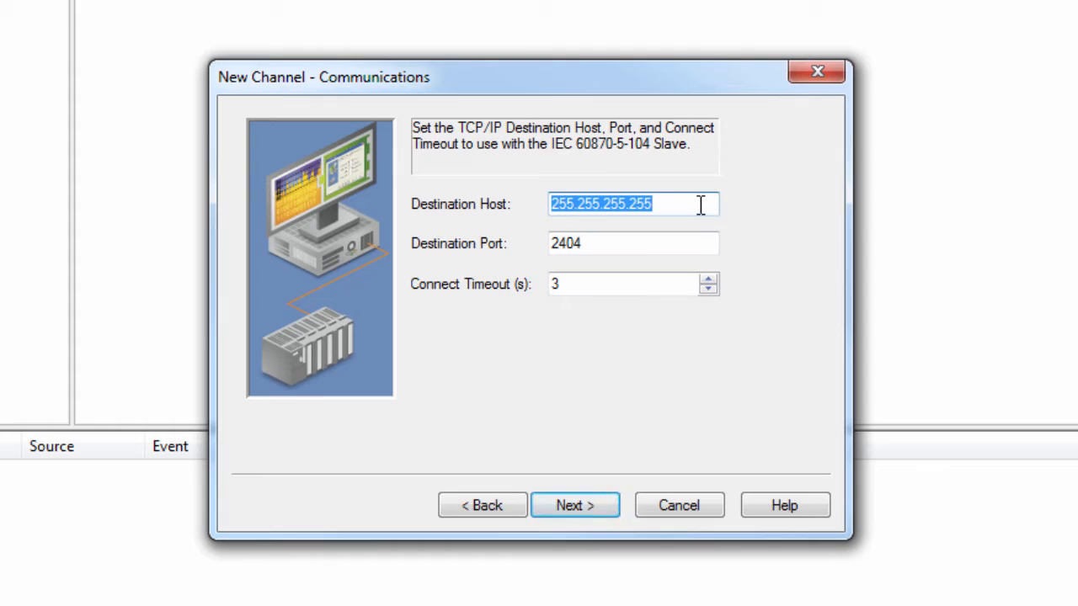
{"action": "type", "text": "1"}
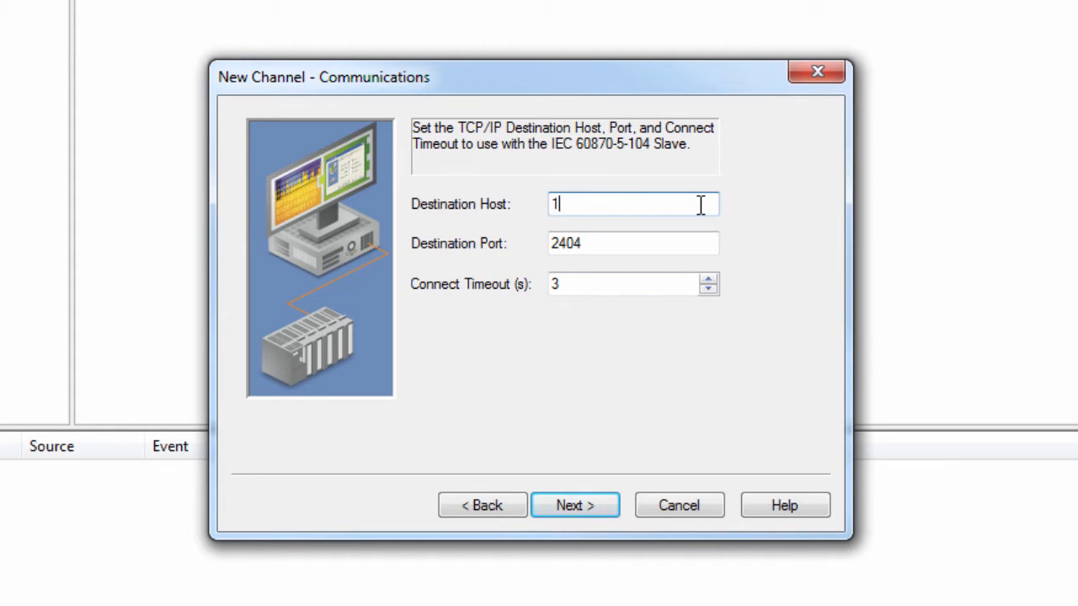
{"action": "type", "text": "92.168.111.1"}
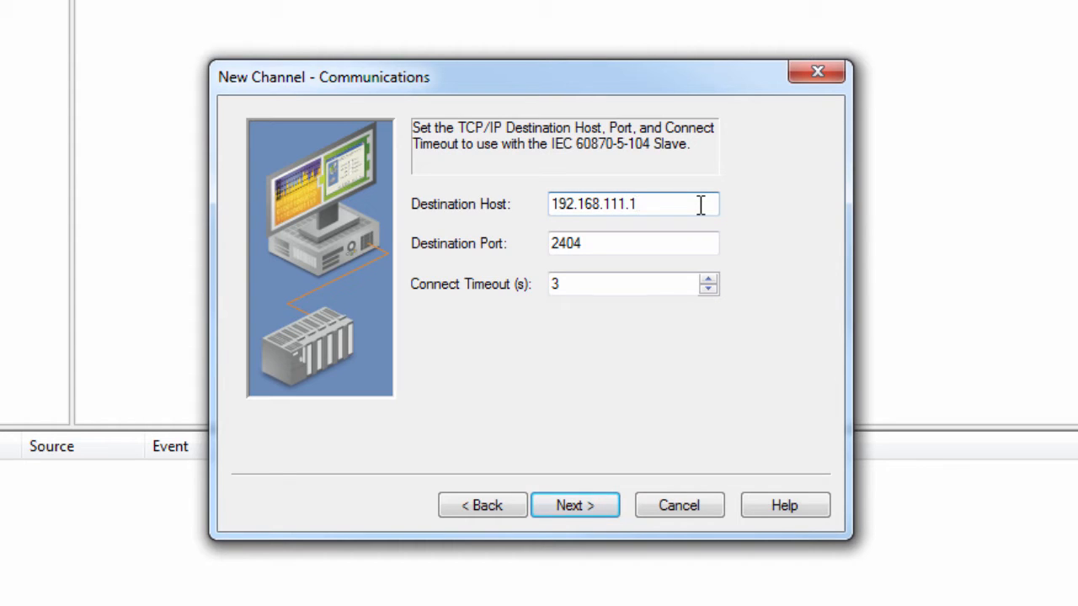
{"action": "type", "text": "03"}
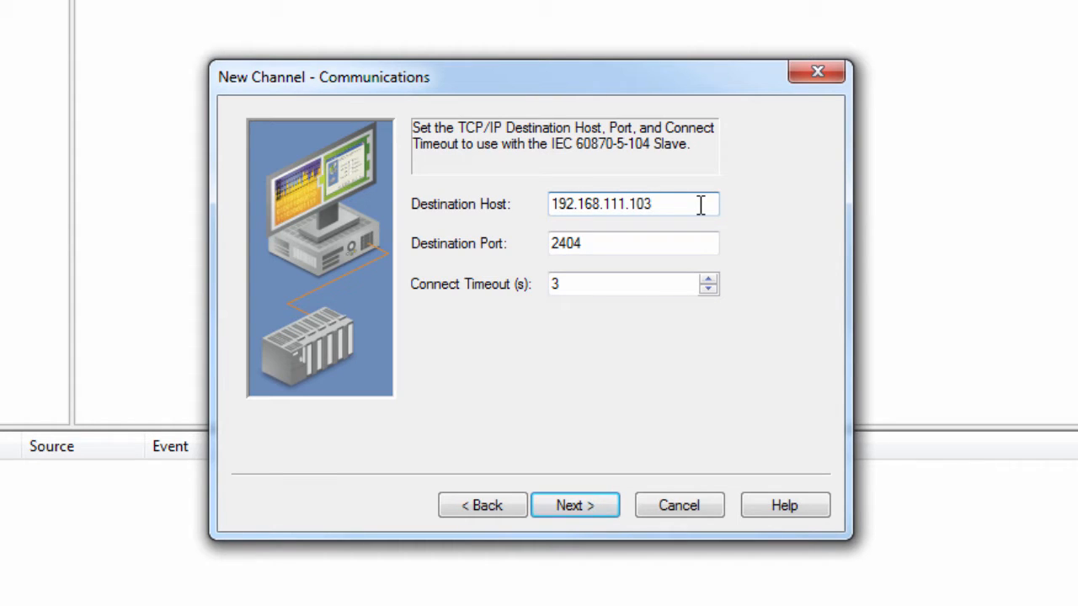
{"action": "left_click", "coordinate": [631, 204]}
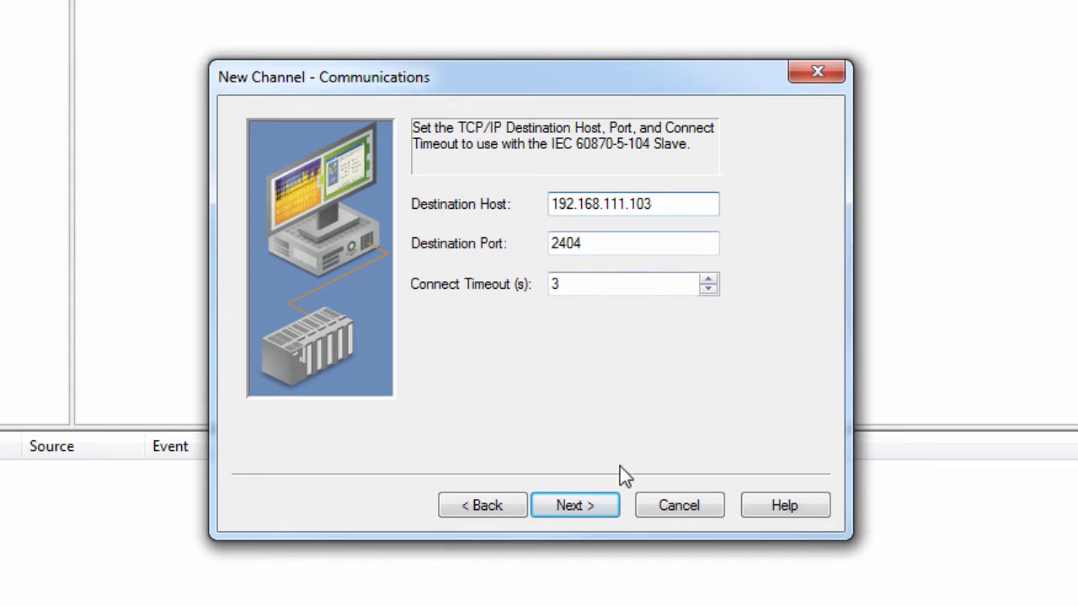
Keep originator address 0 and Two Octets cause of transmission, then reach the channel summary.
{"action": "left_click", "coordinate": [576, 505]}
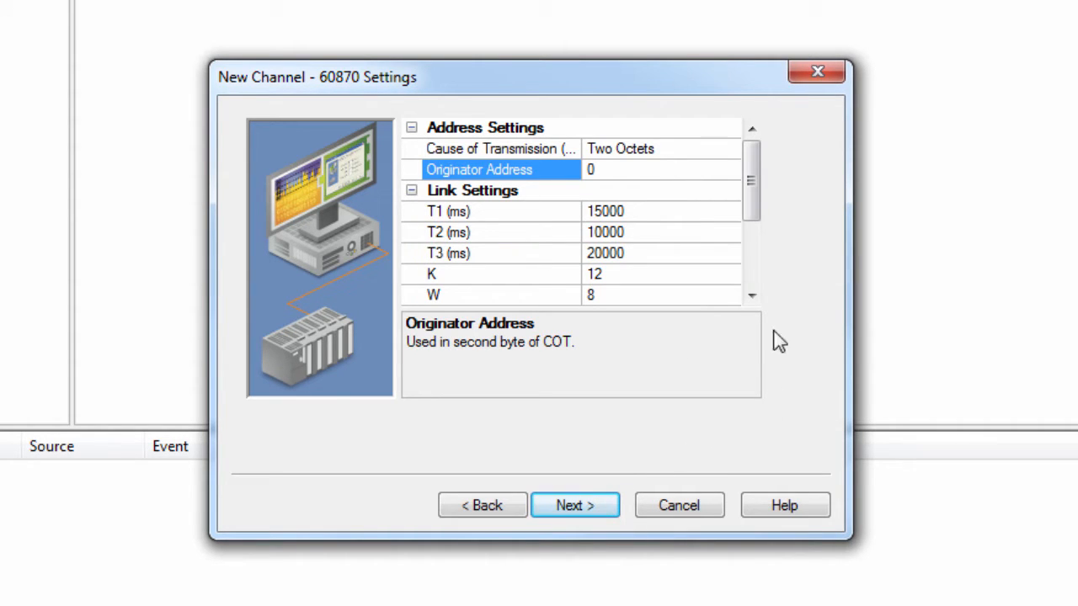
{"action": "left_click", "coordinate": [502, 148]}
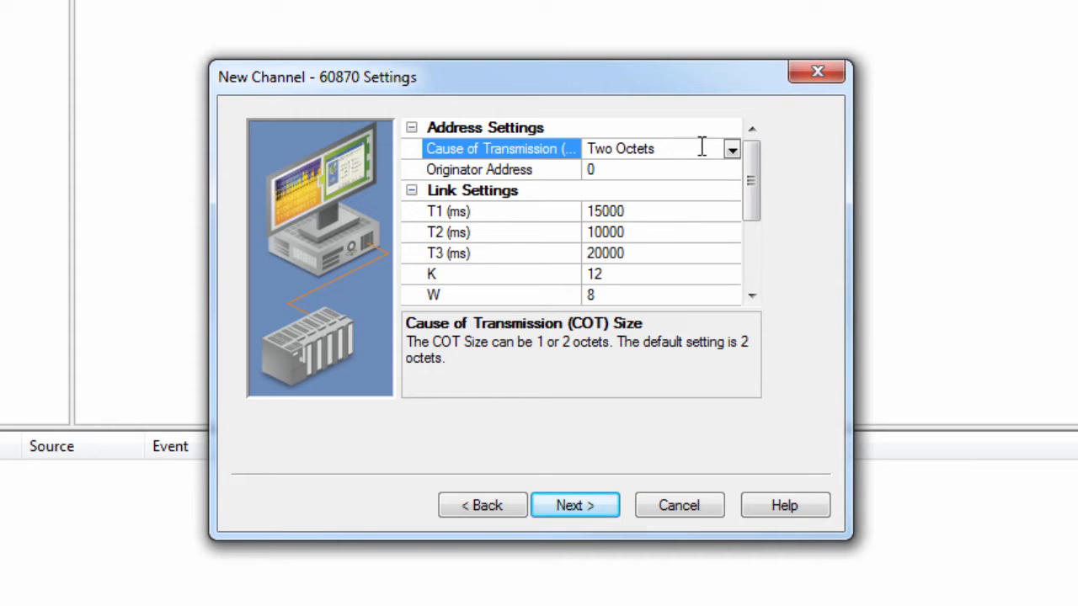
{"action": "left_click", "coordinate": [731, 149]}
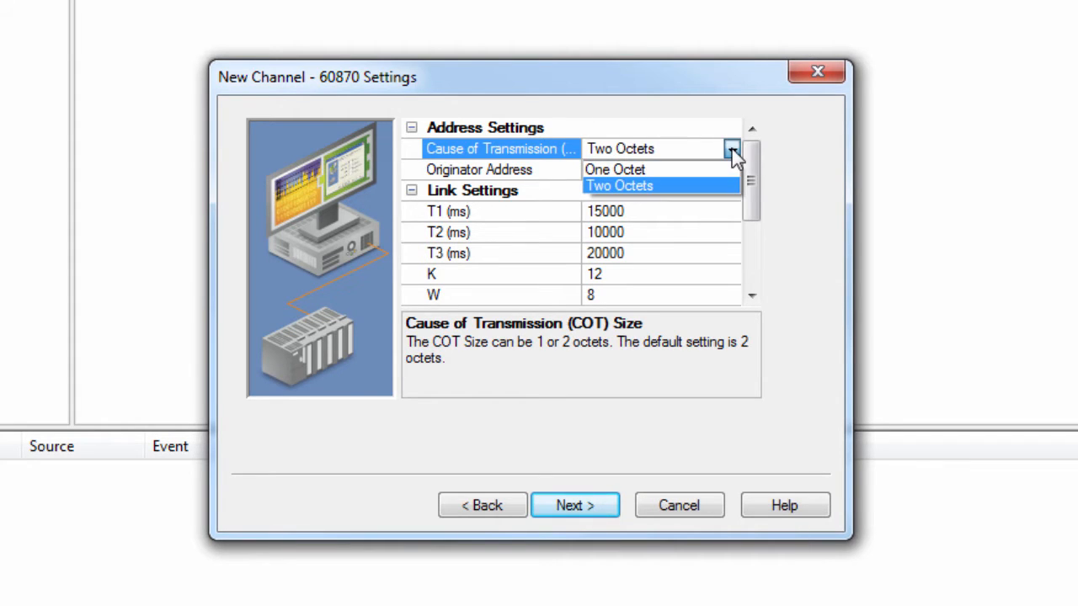
{"action": "mouse_move", "coordinate": [730, 192]}
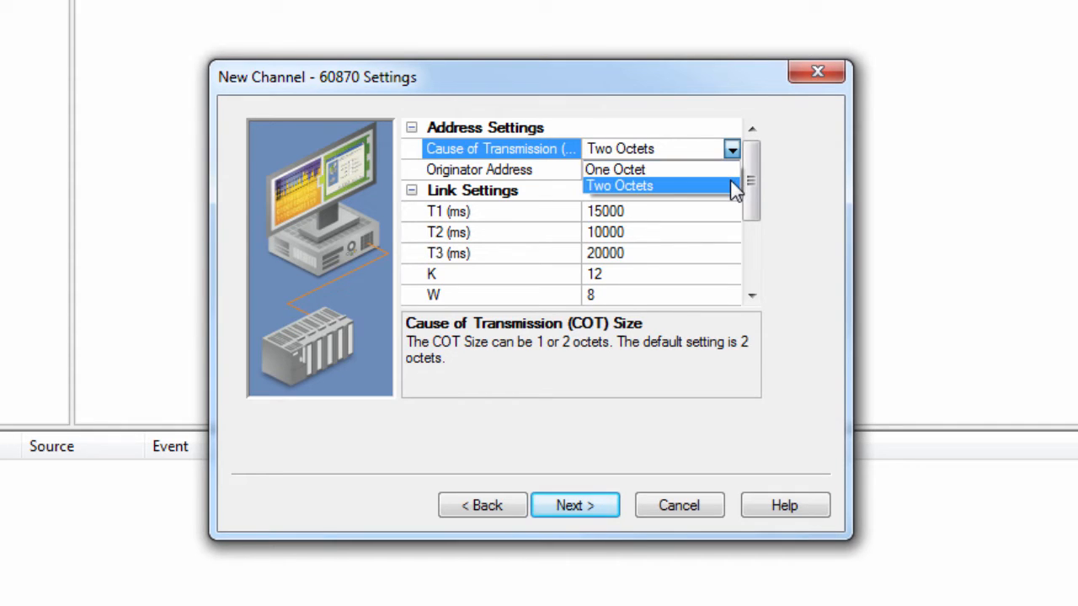
{"action": "left_click", "coordinate": [620, 186]}
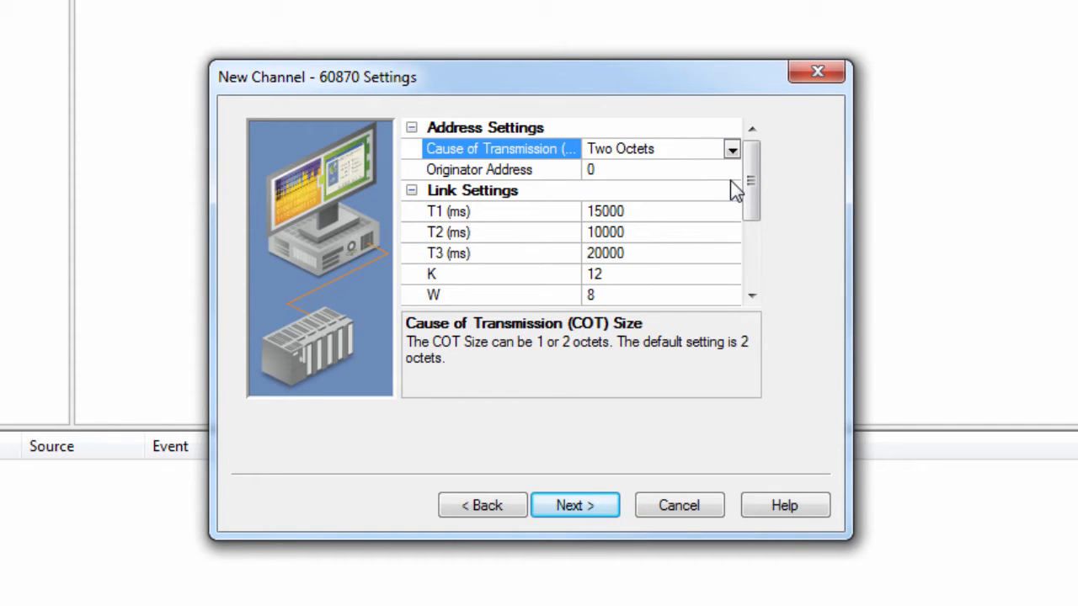
{"action": "left_click", "coordinate": [478, 168]}
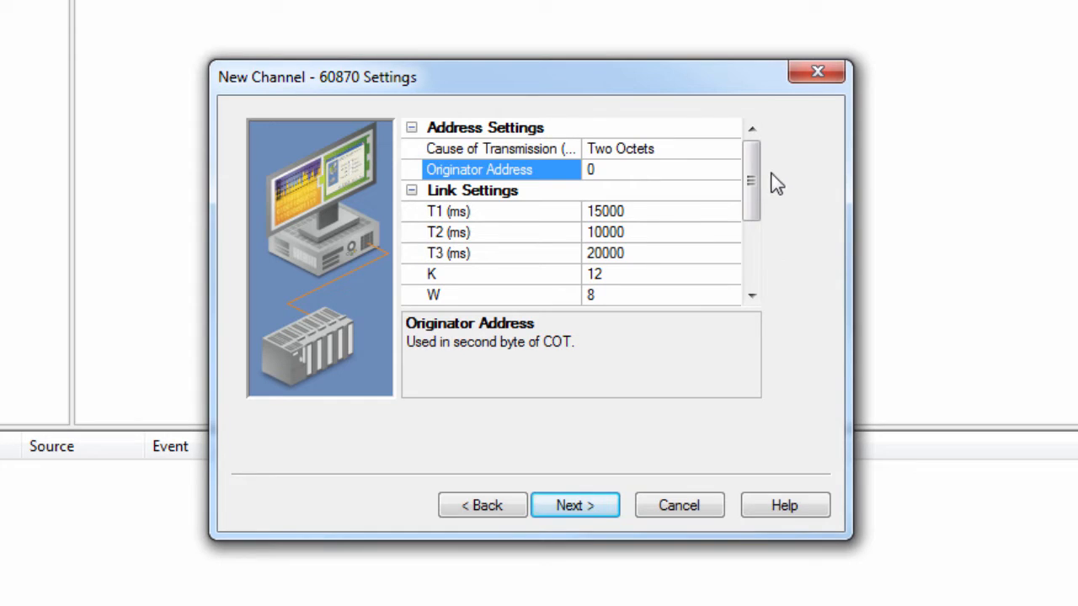
{"action": "mouse_move", "coordinate": [731, 171]}
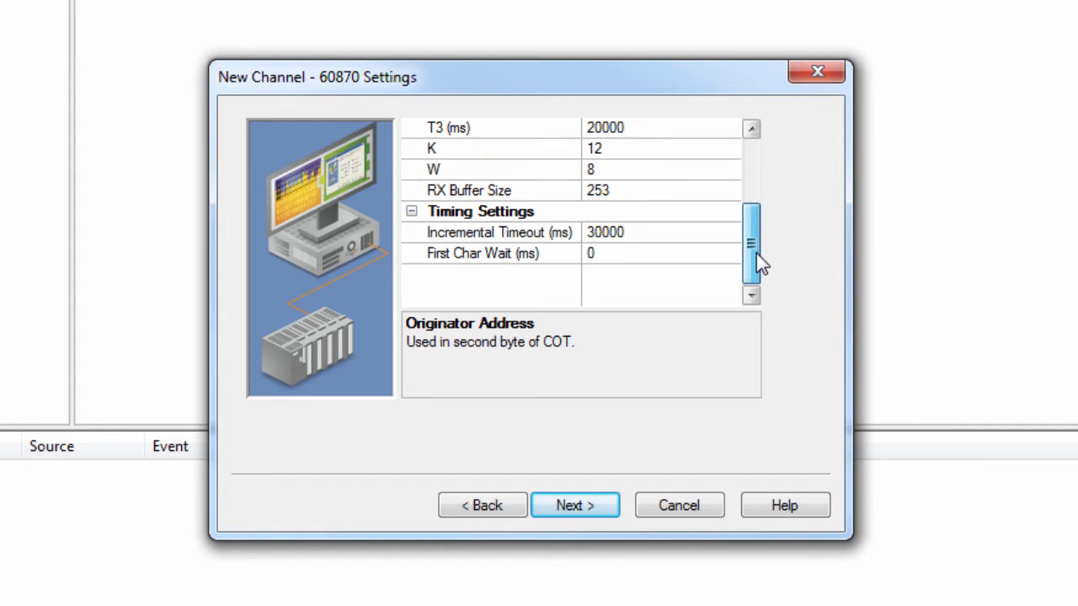
{"action": "left_click", "coordinate": [574, 505]}
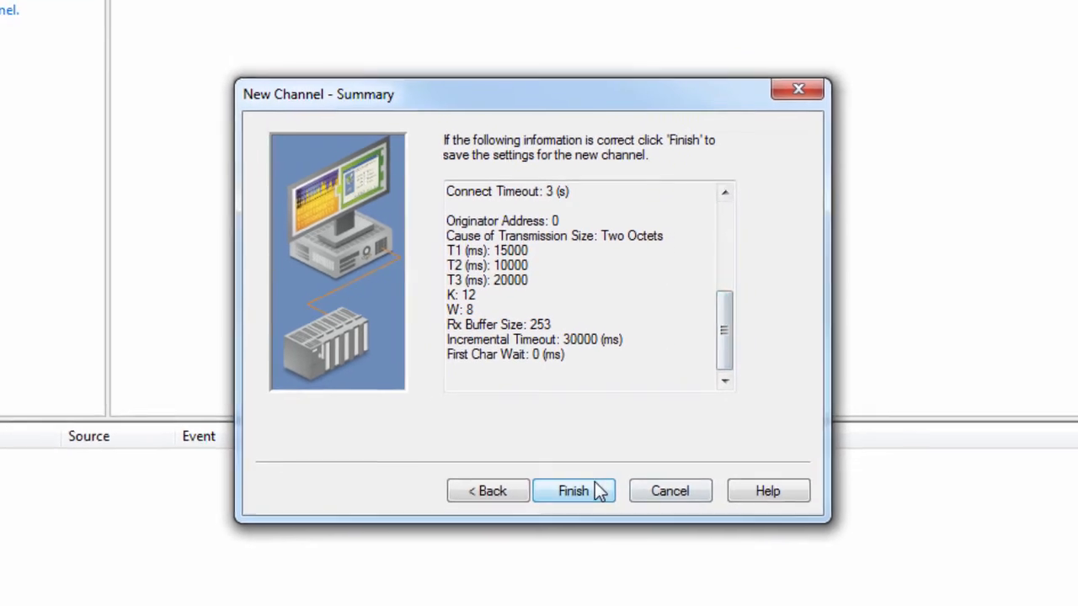
Finish the IEC_Ethernet channel and start a new device named IED_1.
{"action": "left_click", "coordinate": [572, 491]}
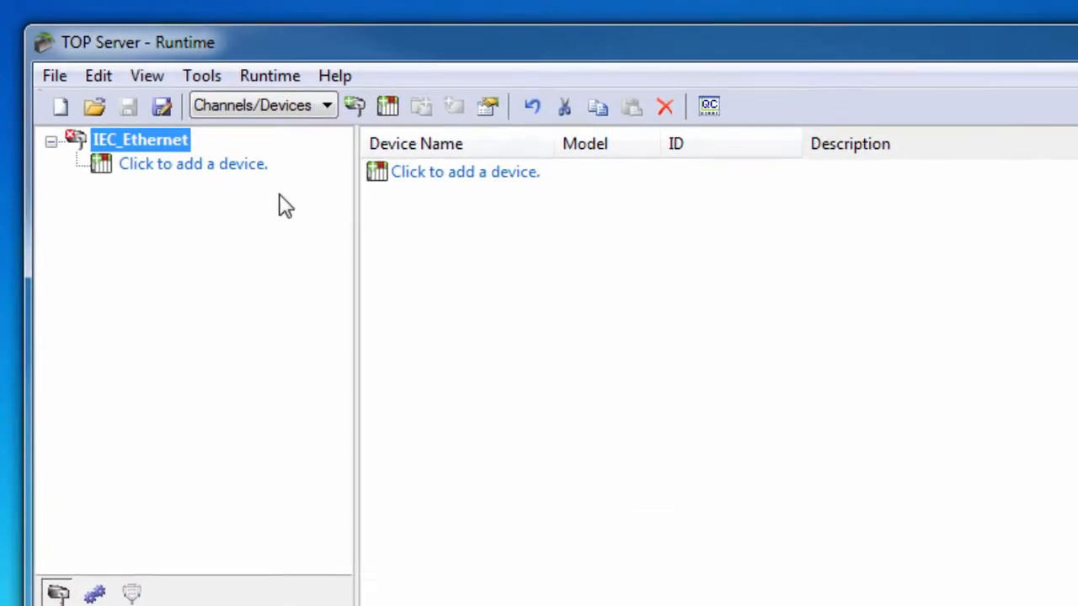
{"action": "left_click", "coordinate": [465, 172]}
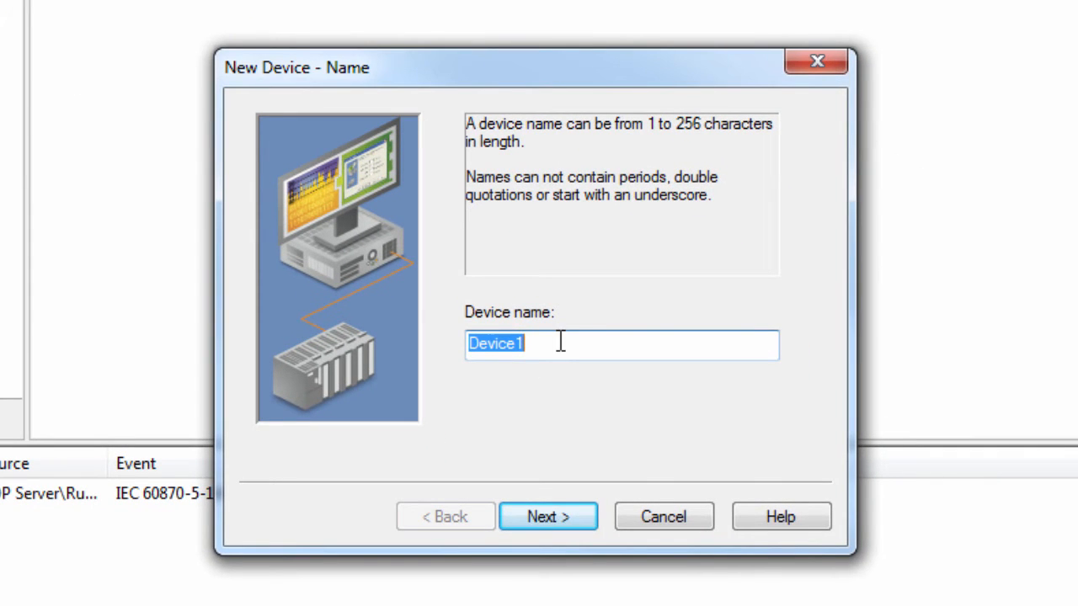
{"action": "type", "text": "IED_1"}
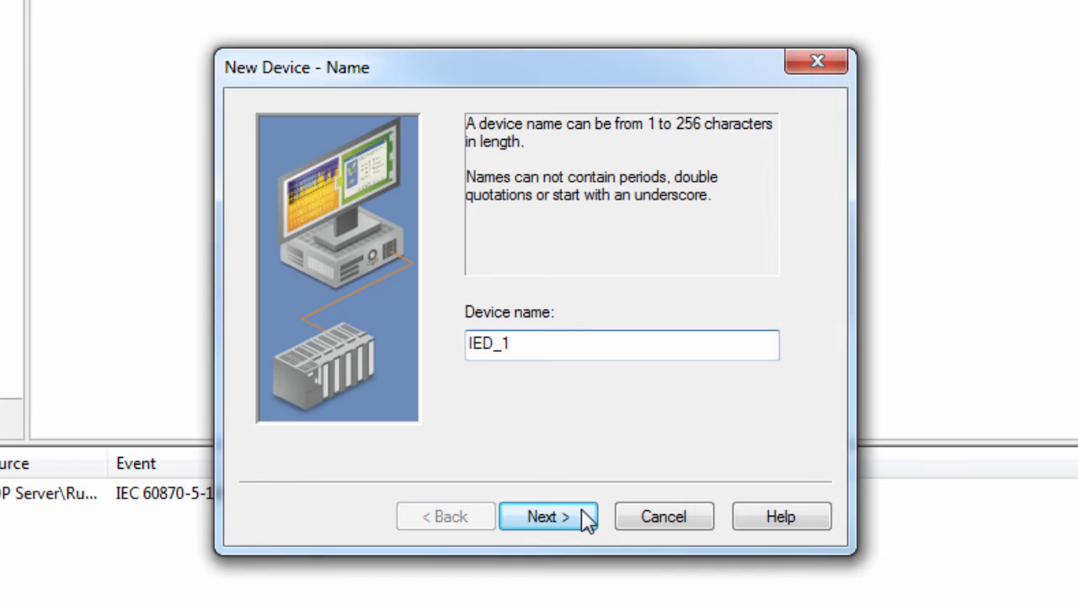
Keep default scan mode and auto-demotion, reaching the Time Synchronization settings.
{"action": "left_click", "coordinate": [548, 515]}
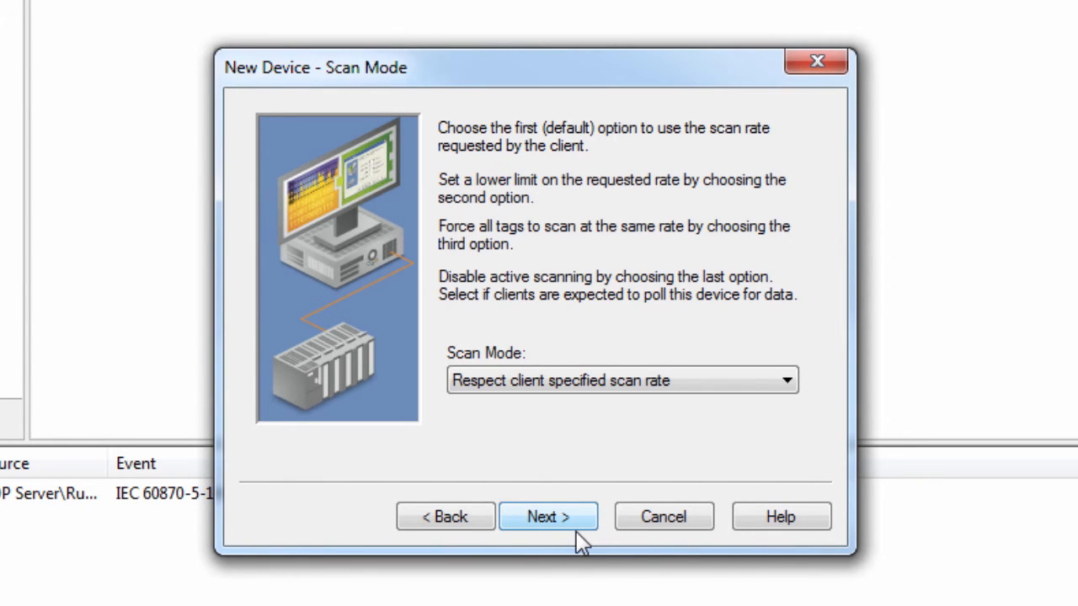
{"action": "left_click", "coordinate": [549, 516]}
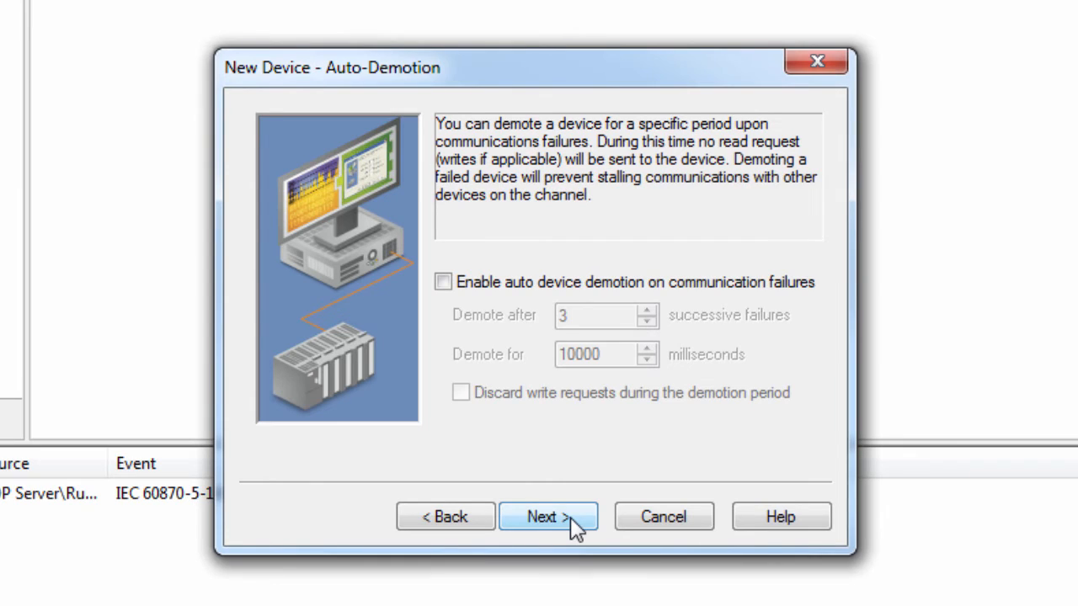
{"action": "mouse_move", "coordinate": [690, 451]}
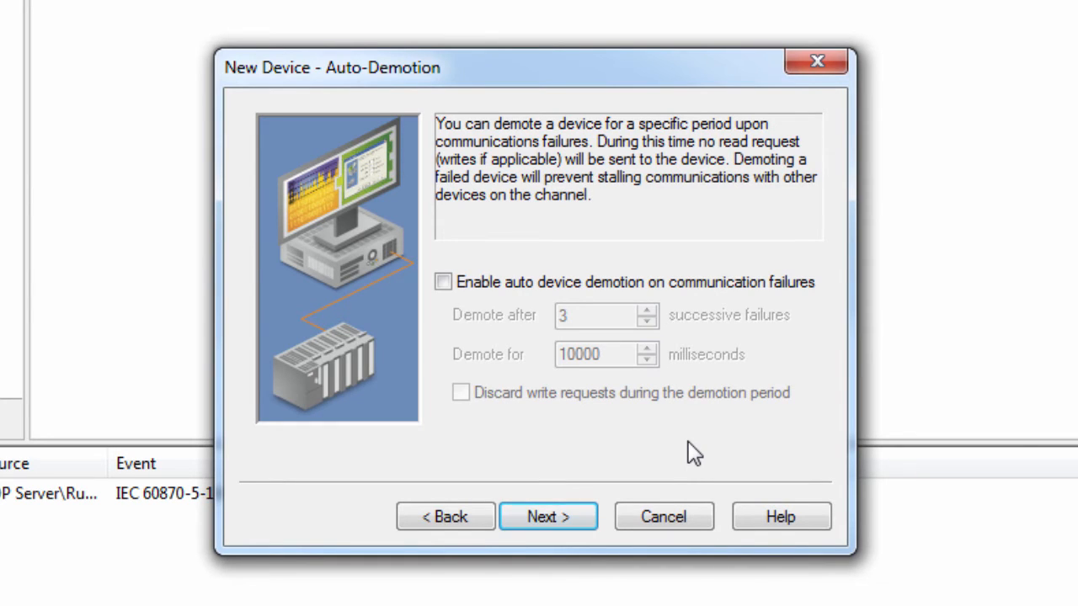
{"action": "left_click", "coordinate": [549, 515]}
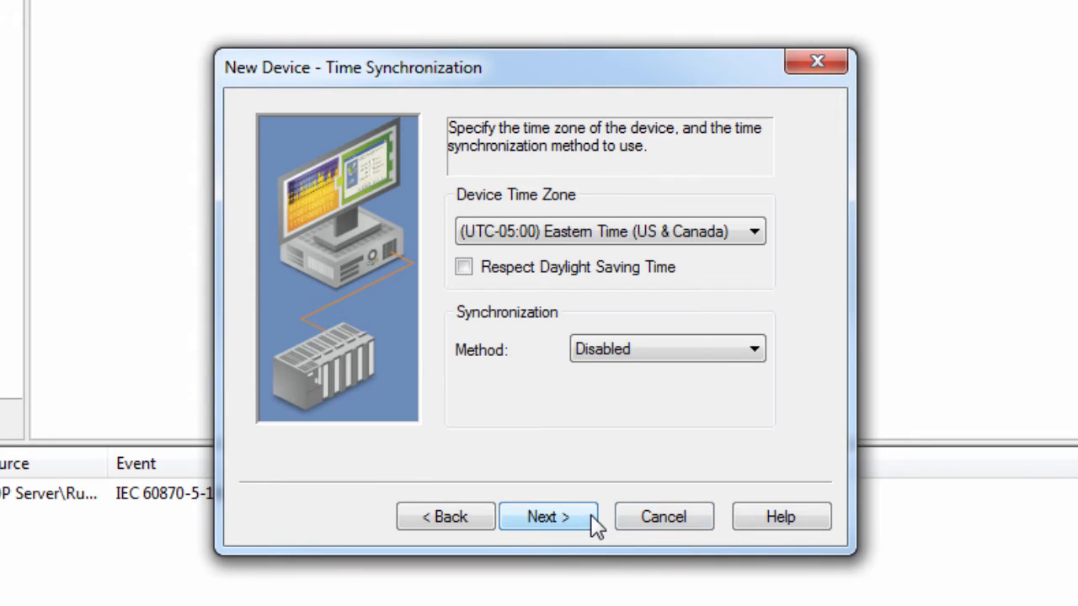
{"action": "mouse_move", "coordinate": [851, 347]}
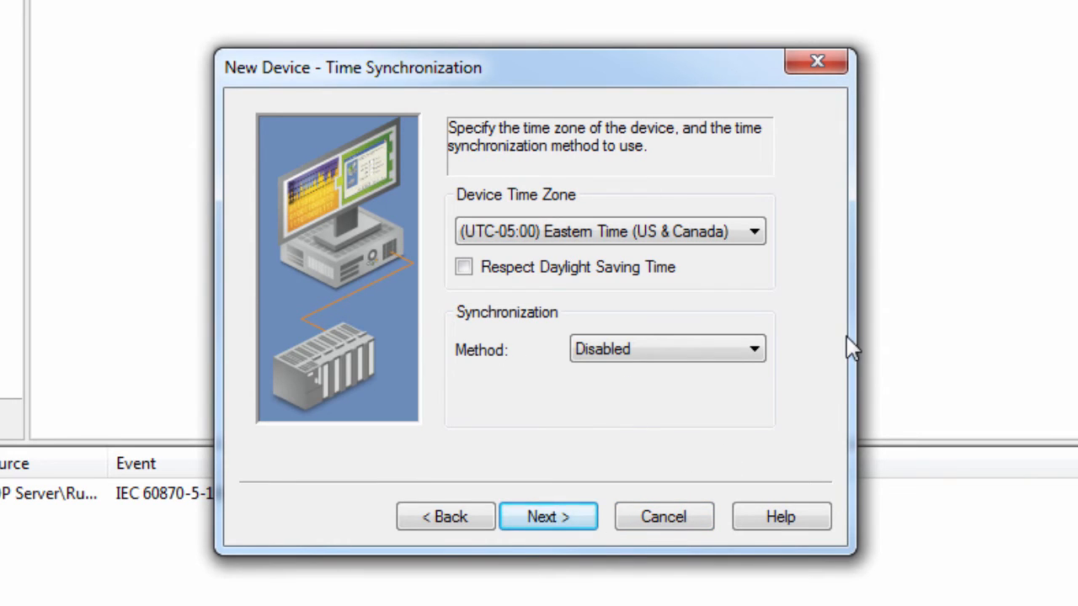
{"action": "mouse_move", "coordinate": [834, 293]}
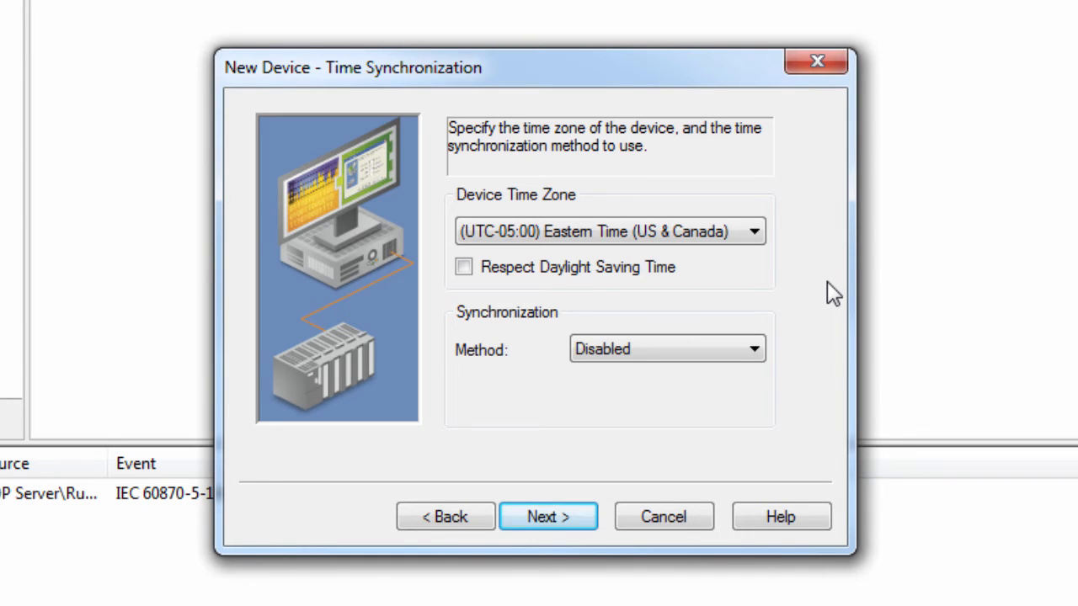
{"action": "mouse_move", "coordinate": [794, 334]}
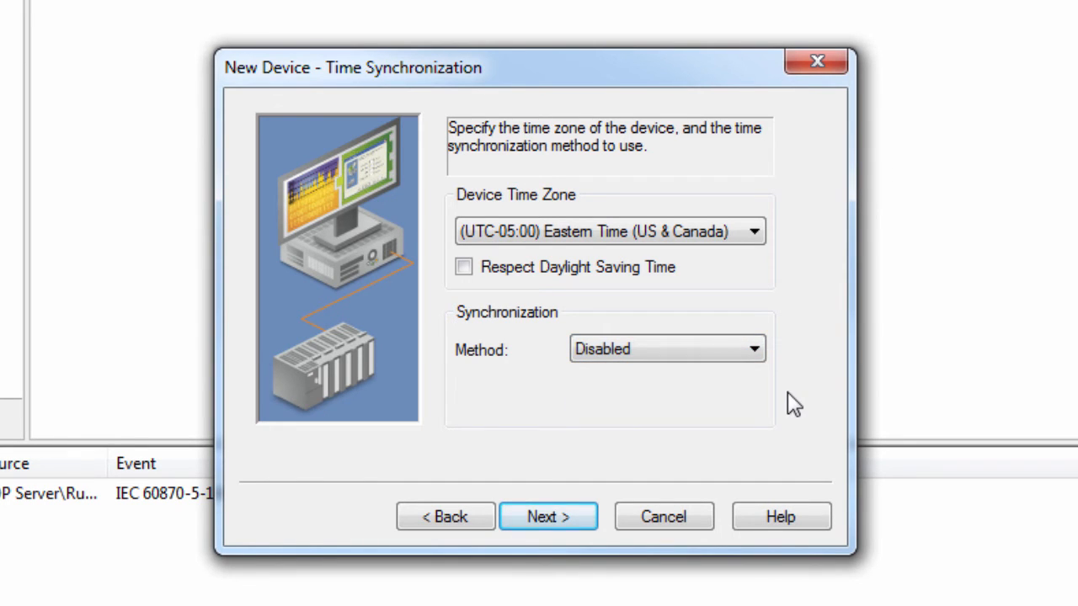
Review the device communications and event playback settings, then reach the device summary.
{"action": "left_click", "coordinate": [547, 515]}
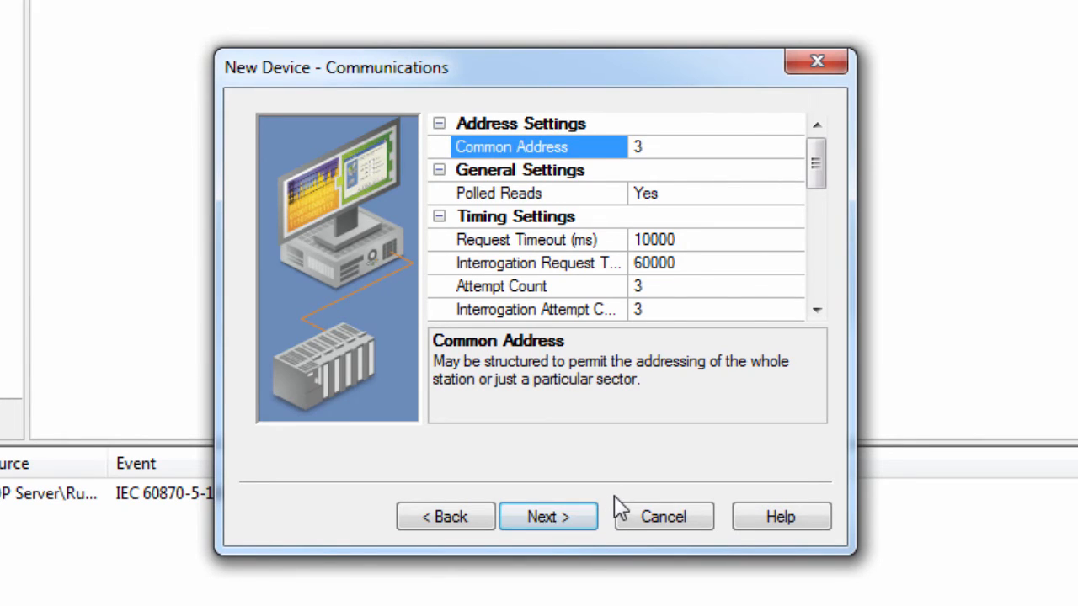
{"action": "mouse_move", "coordinate": [724, 456]}
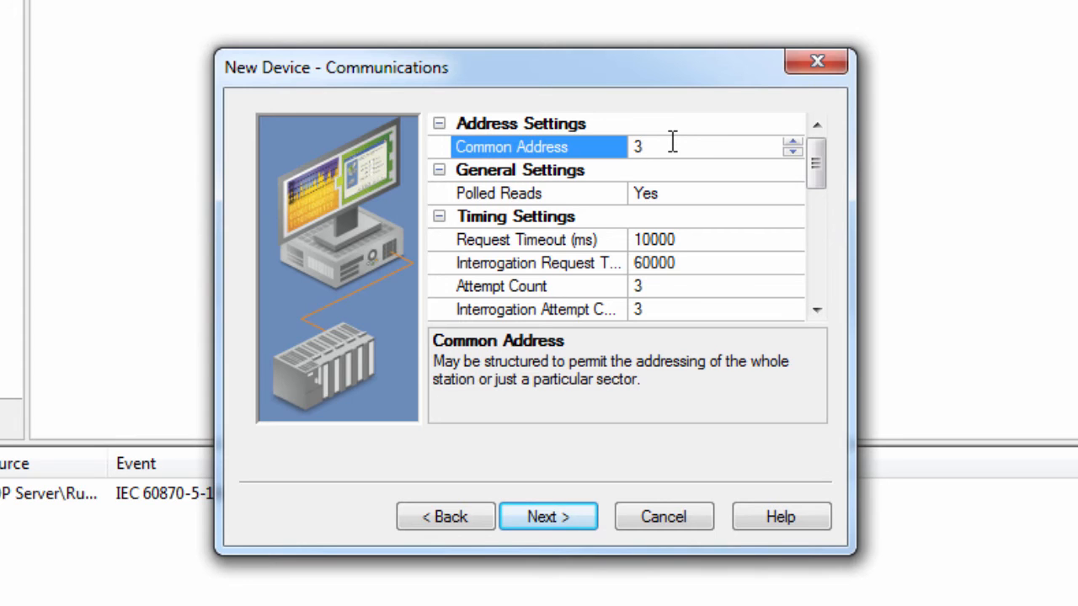
{"action": "scroll", "scroll_direction": "down", "scroll_amount": 3}
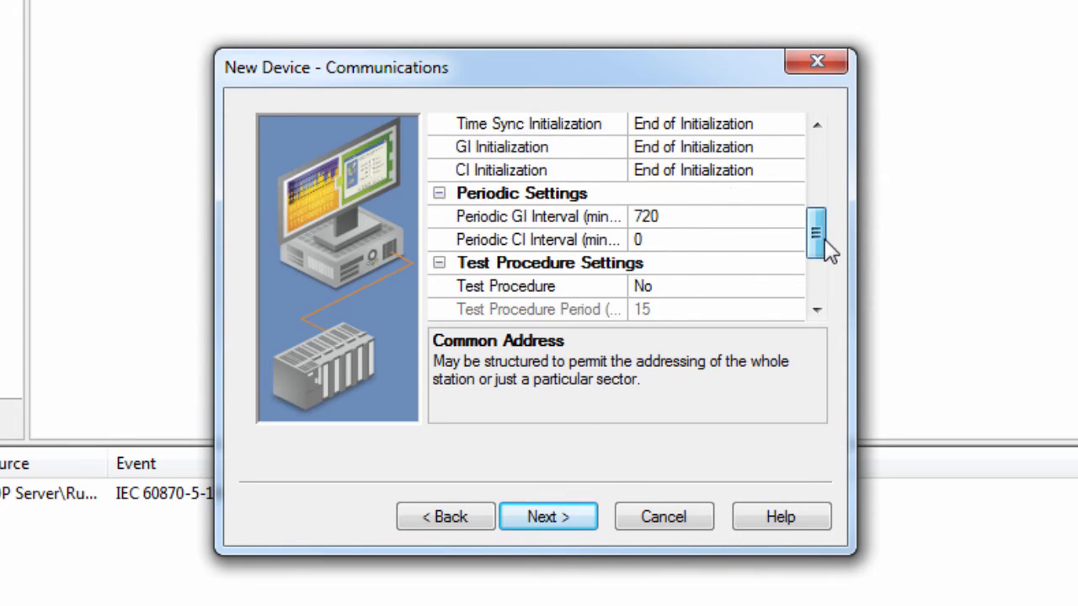
{"action": "scroll", "scroll_direction": "down", "scroll_amount": 3}
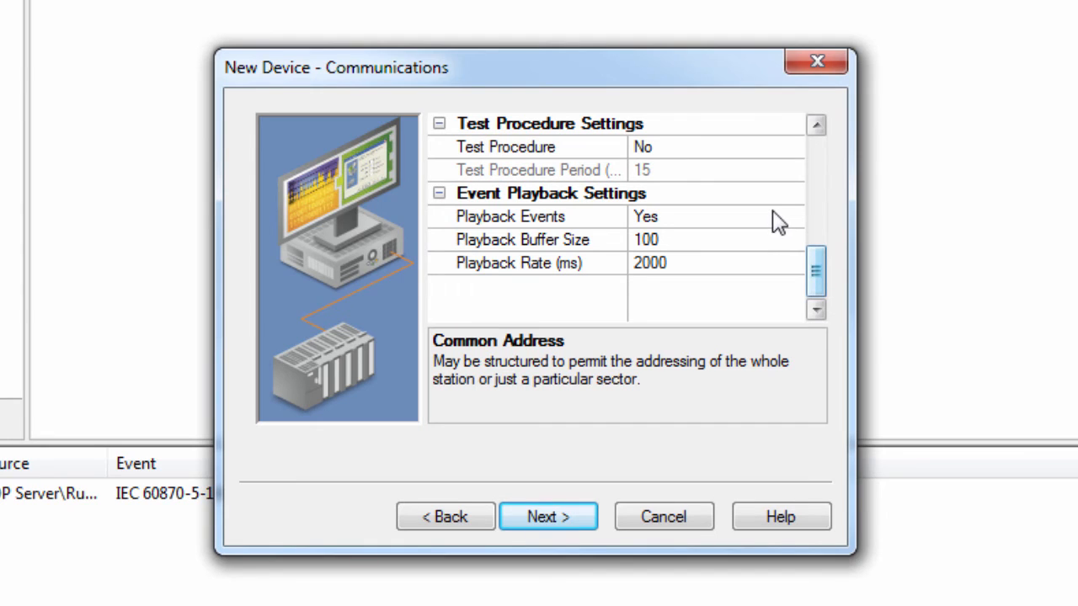
{"action": "left_click", "coordinate": [522, 216]}
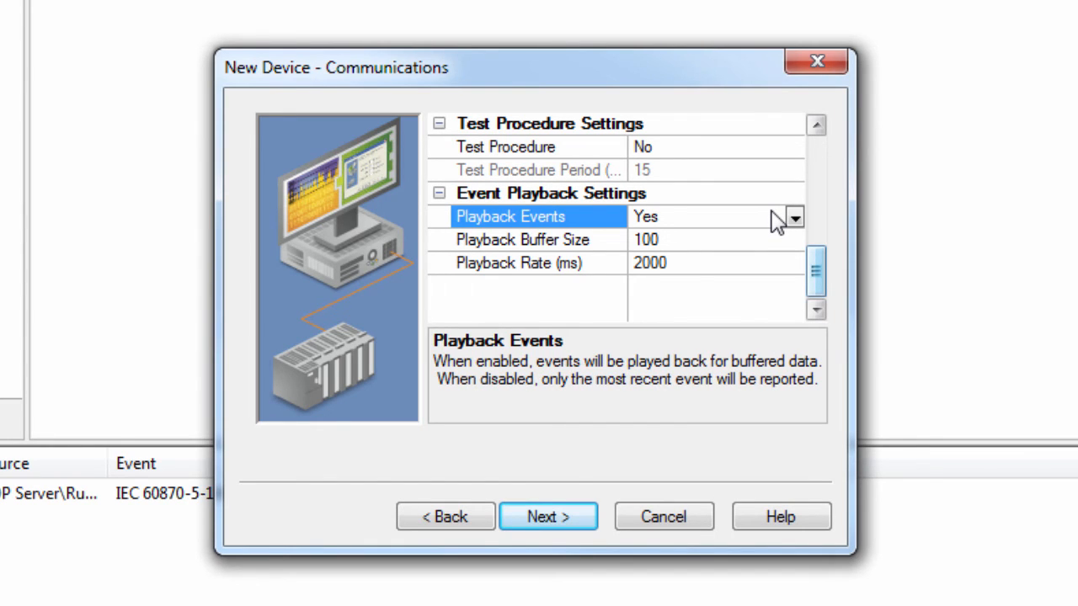
{"action": "mouse_move", "coordinate": [783, 301]}
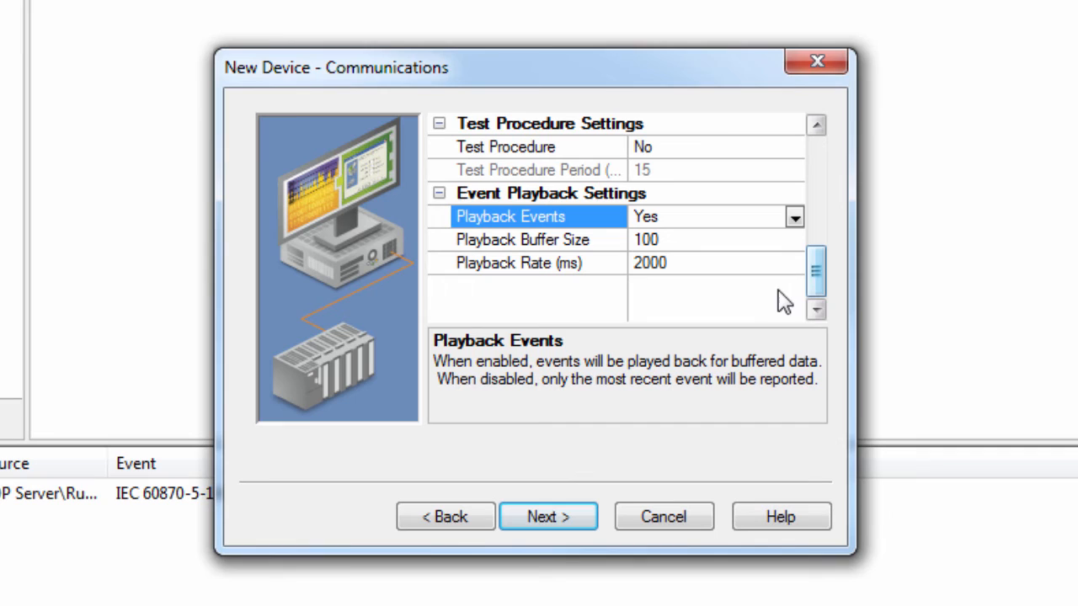
{"action": "left_click", "coordinate": [791, 215]}
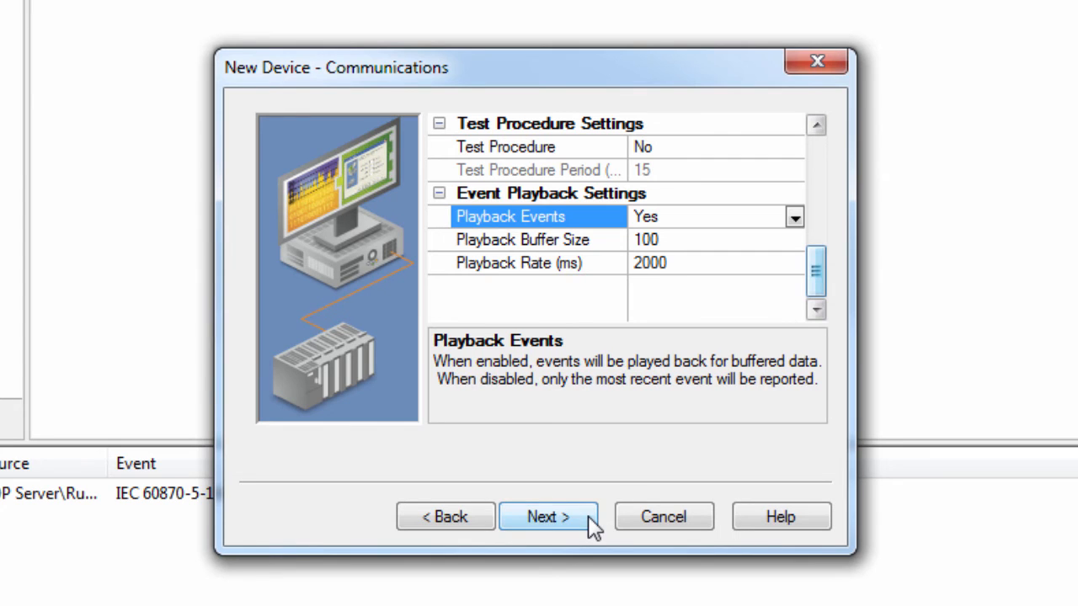
{"action": "left_click", "coordinate": [547, 515]}
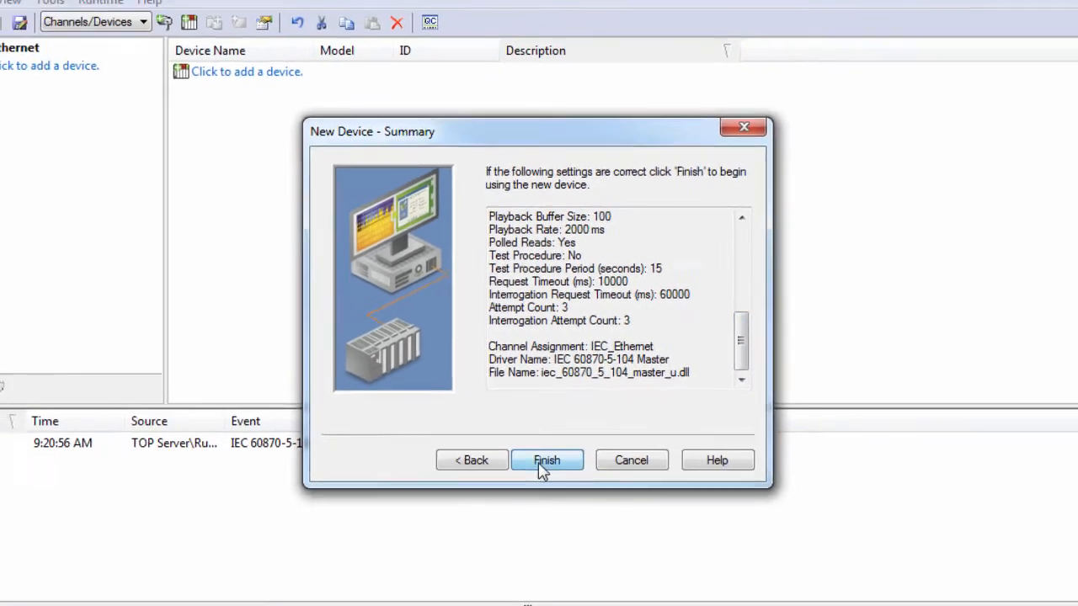
Finish creating device IED_1 under the IEC_Ethernet channel.
{"action": "left_click", "coordinate": [545, 460]}
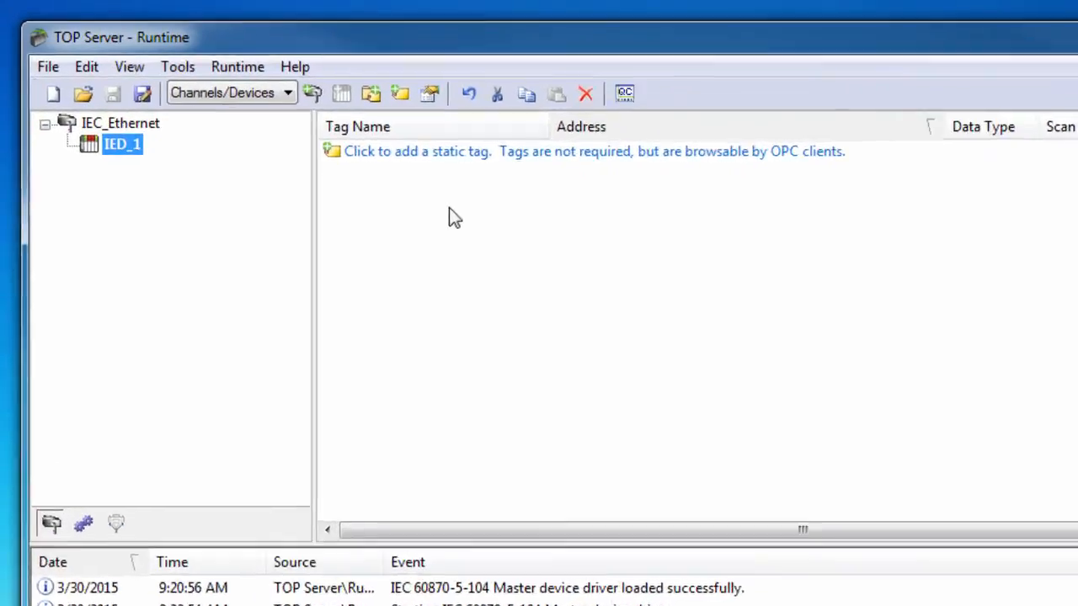
Start a static tag named TestTag and view the address format hints.
{"action": "left_click", "coordinate": [454, 152]}
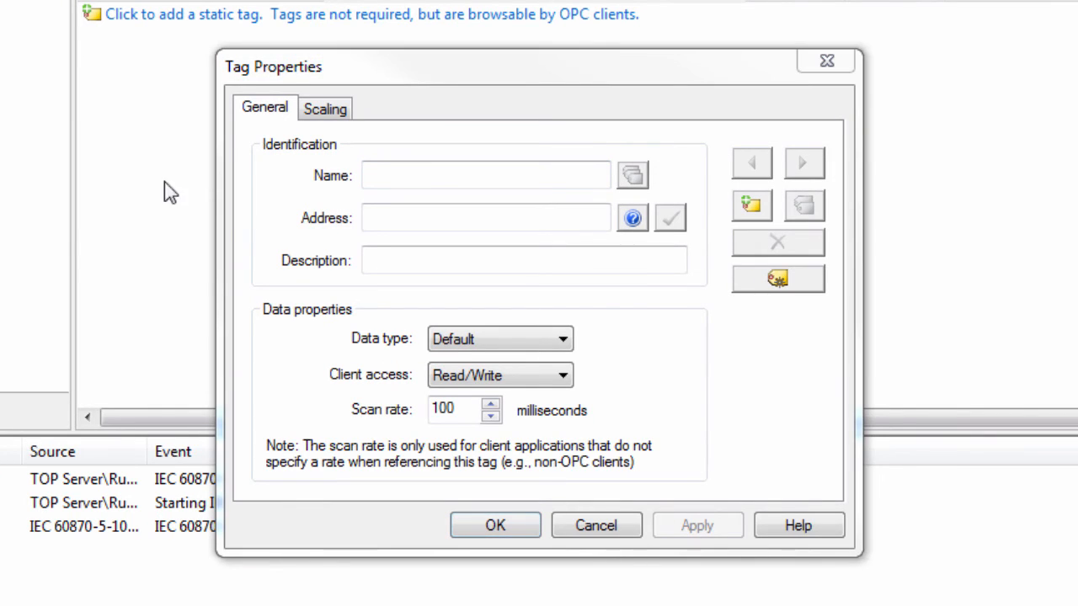
{"action": "type", "text": "TestTag"}
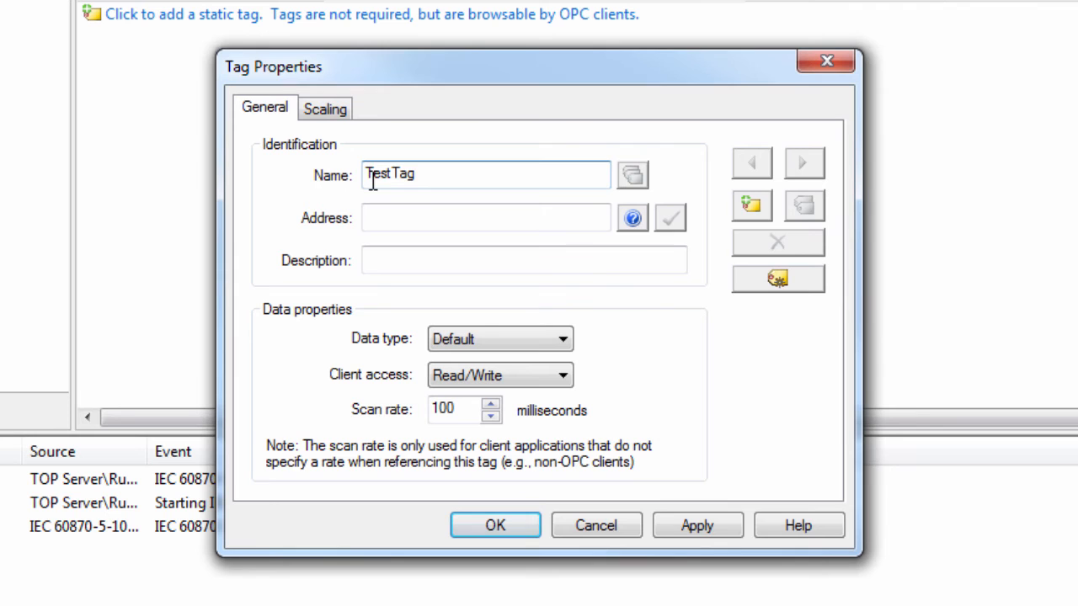
{"action": "mouse_move", "coordinate": [633, 218]}
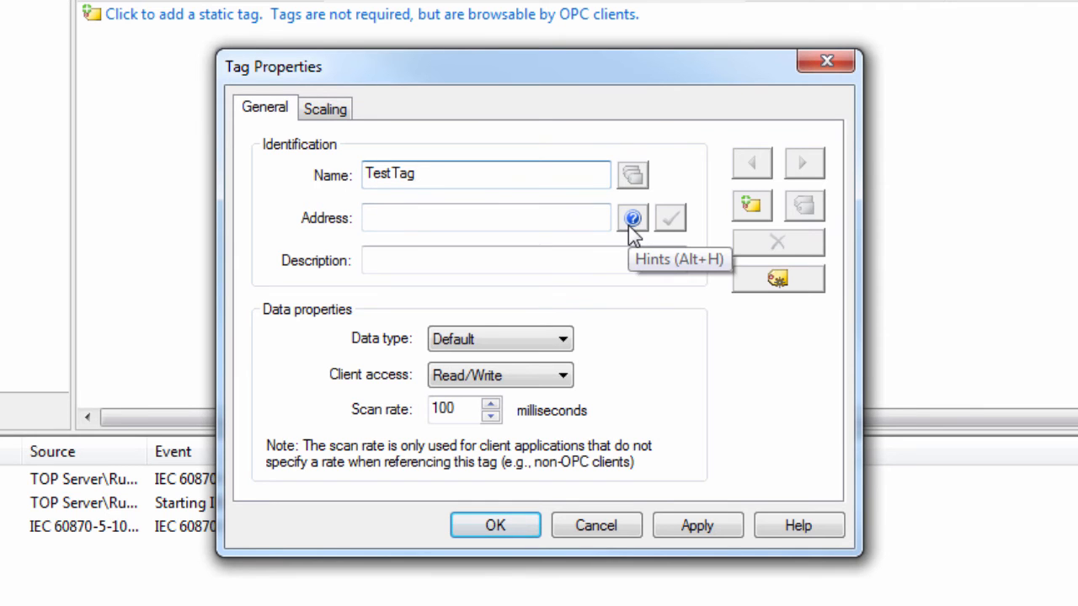
{"action": "left_click", "coordinate": [632, 217]}
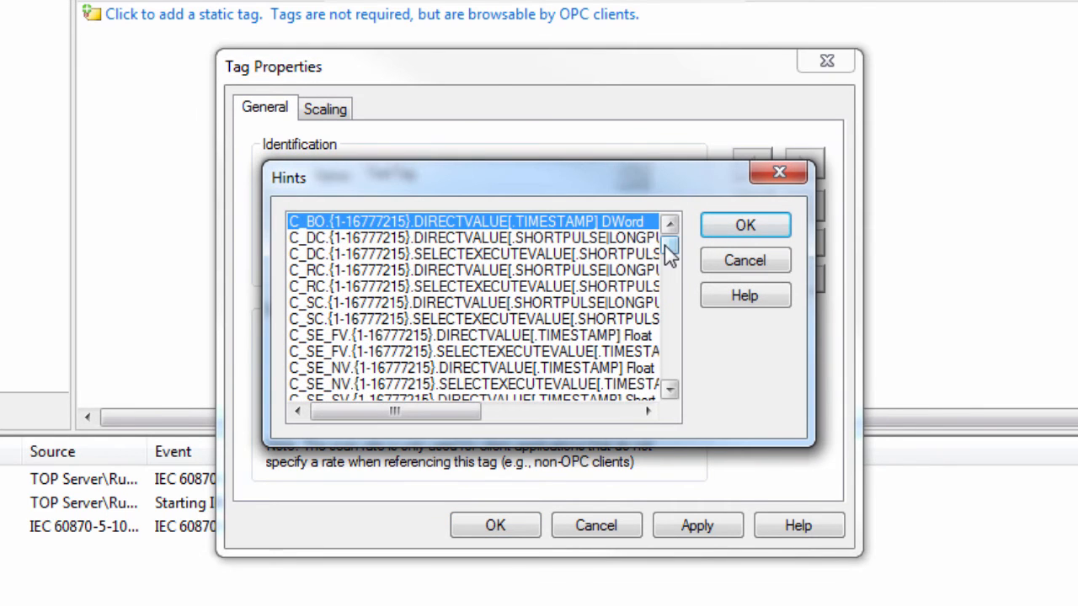
{"action": "left_click_drag", "start_coordinate": [668, 253], "coordinate": [669, 312]}
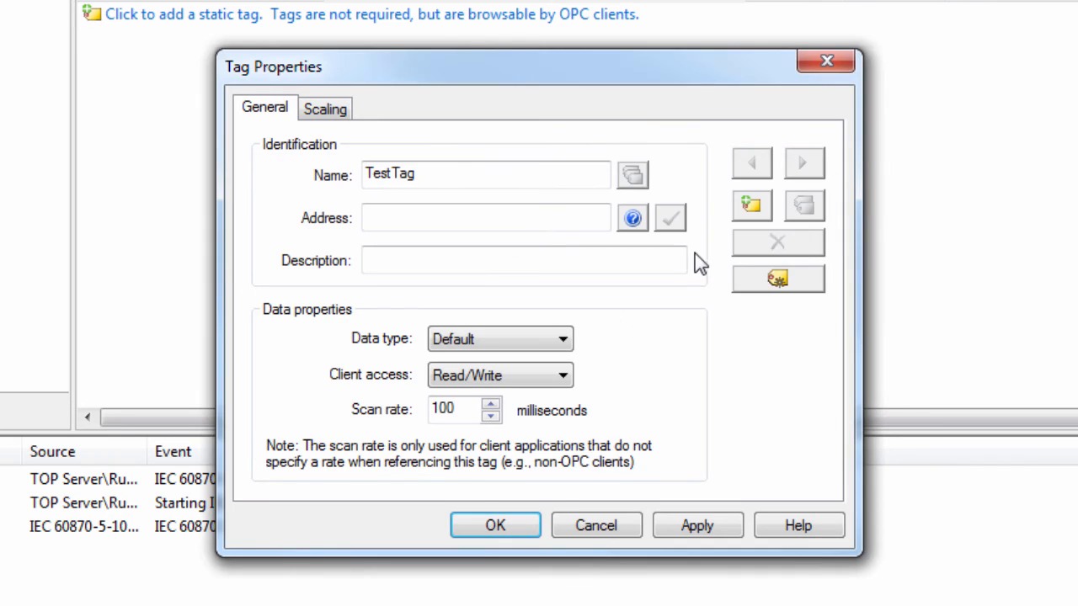
Give TestTag the address M_ME_FV.456.VALUE and create it.
{"action": "left_click", "coordinate": [485, 219]}
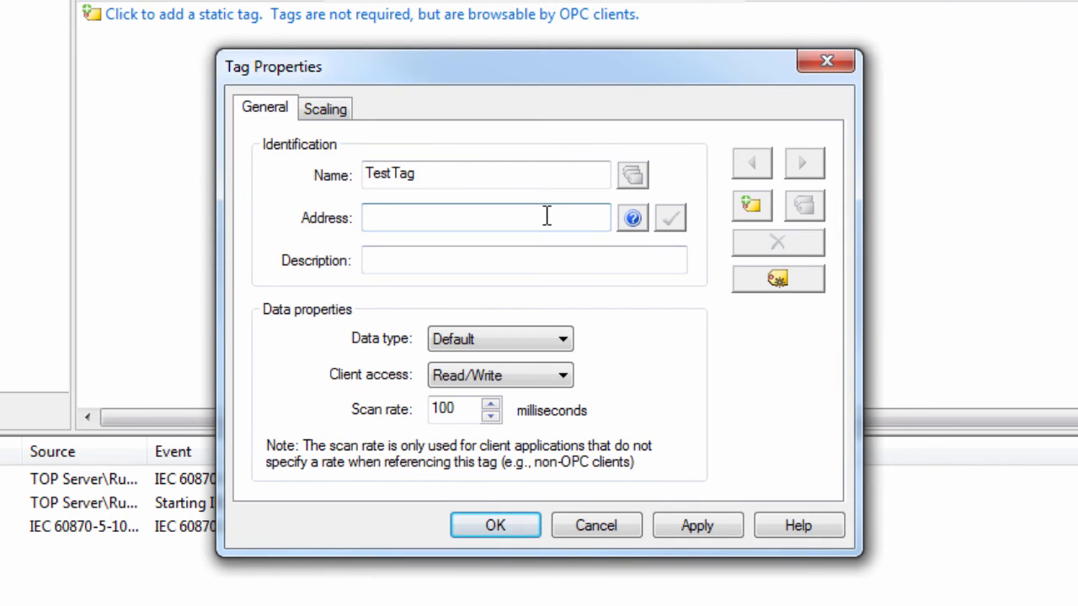
{"action": "type", "text": "M_ME_"}
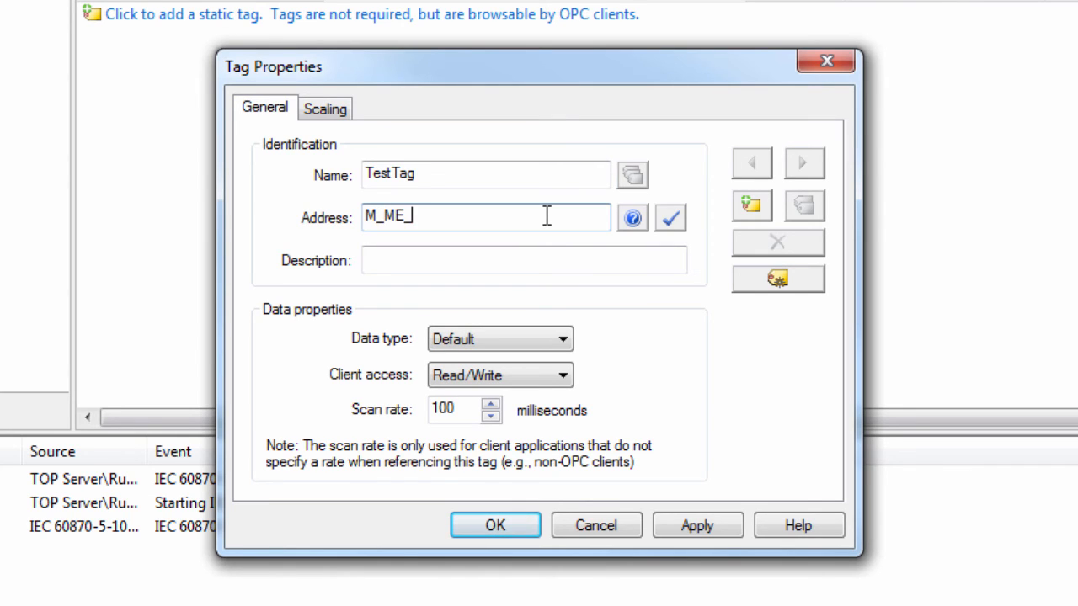
{"action": "type", "text": "FV."}
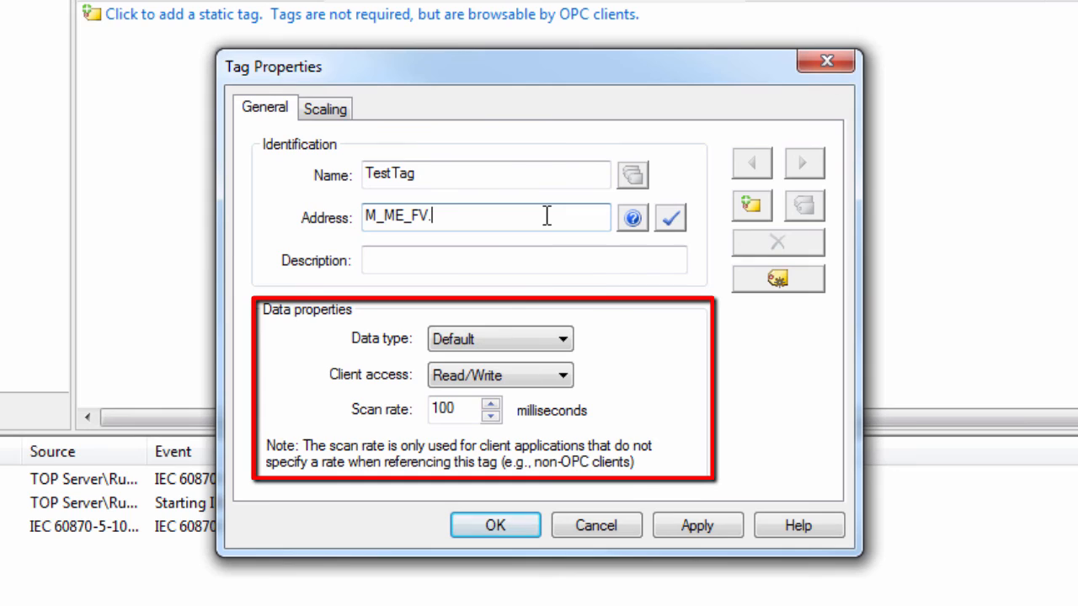
{"action": "type", "text": "456."}
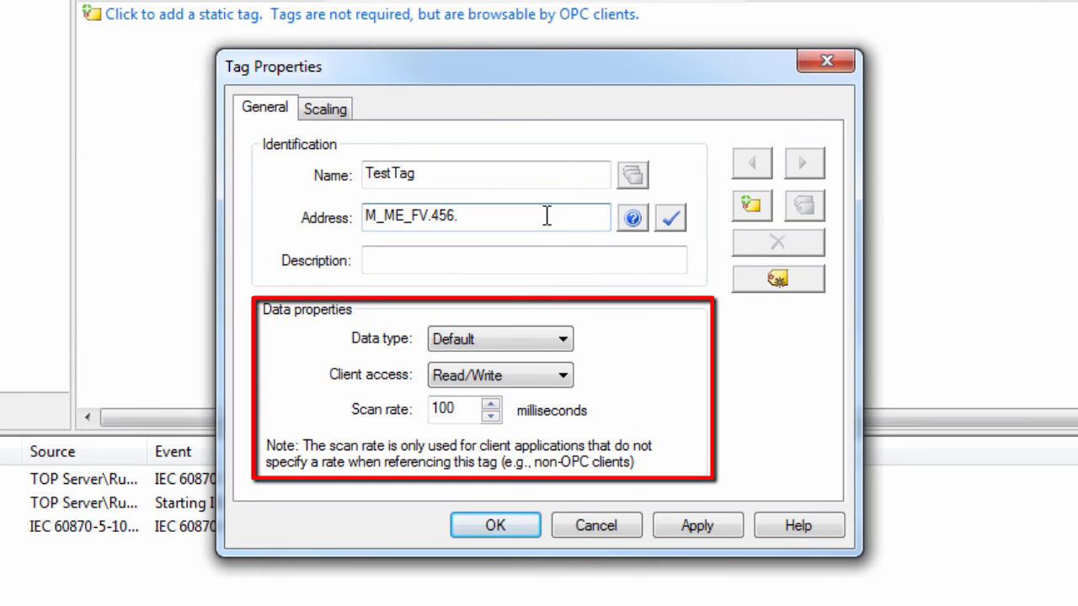
{"action": "type", "text": "VALUE"}
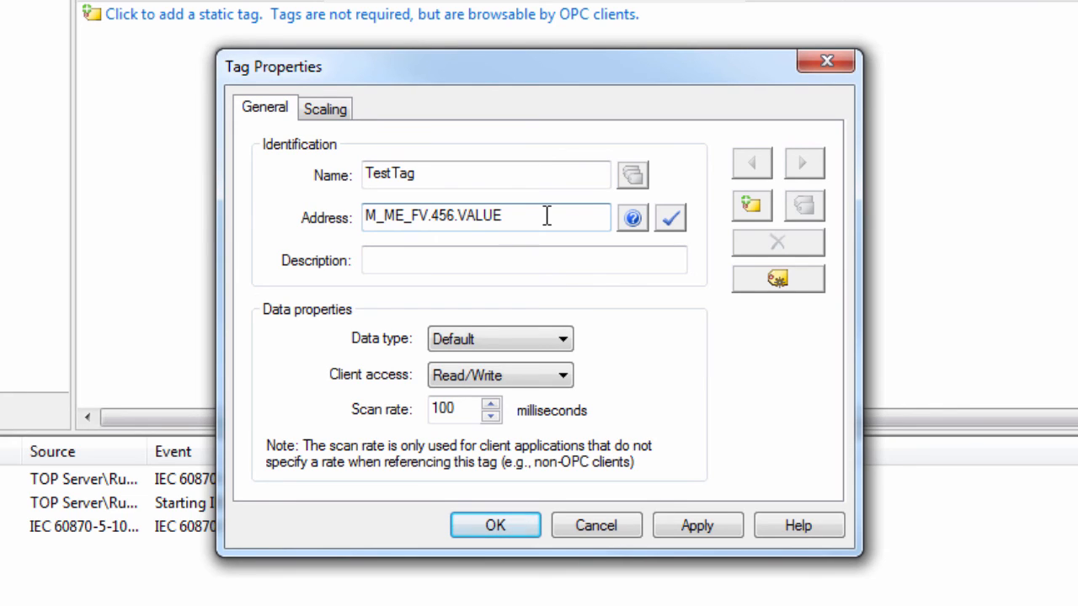
{"action": "mouse_move", "coordinate": [542, 245]}
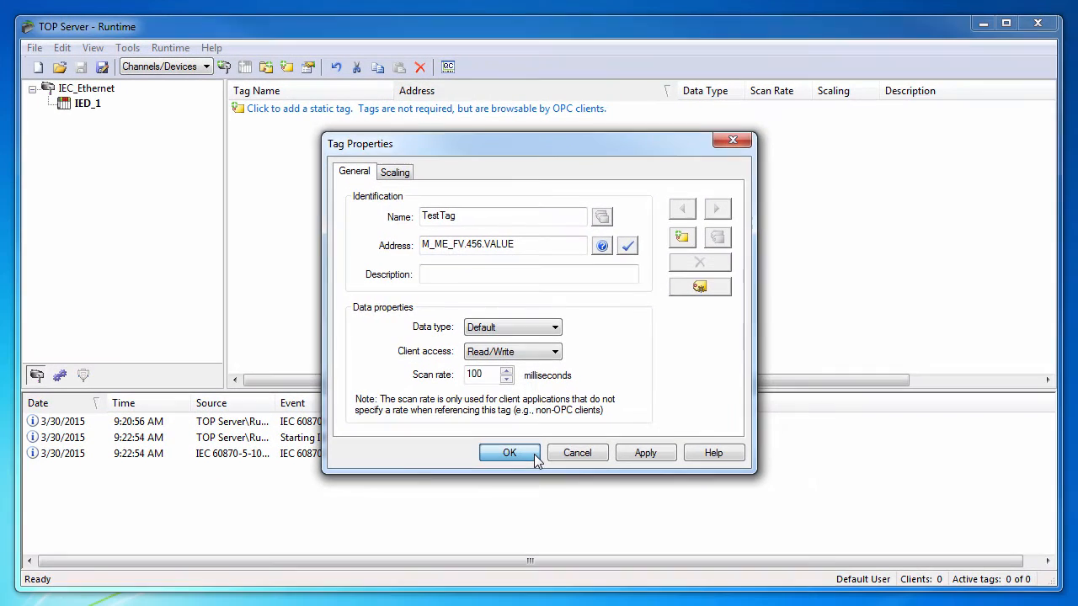
{"action": "left_click", "coordinate": [509, 453]}
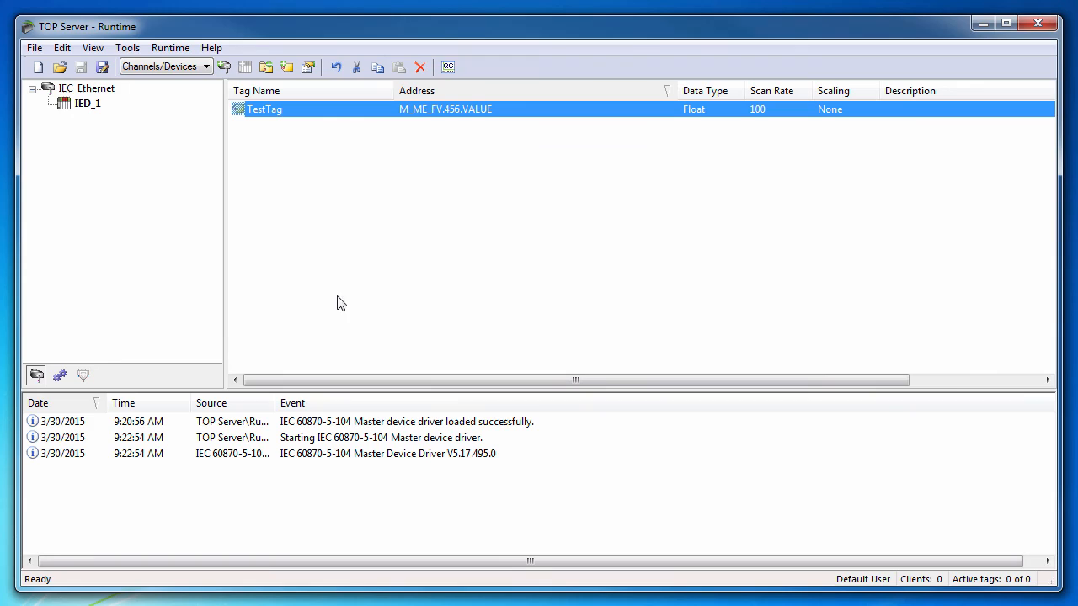
Bring up the context menu on the IEC_Ethernet channel in the project tree.
{"action": "right_click", "coordinate": [88, 103]}
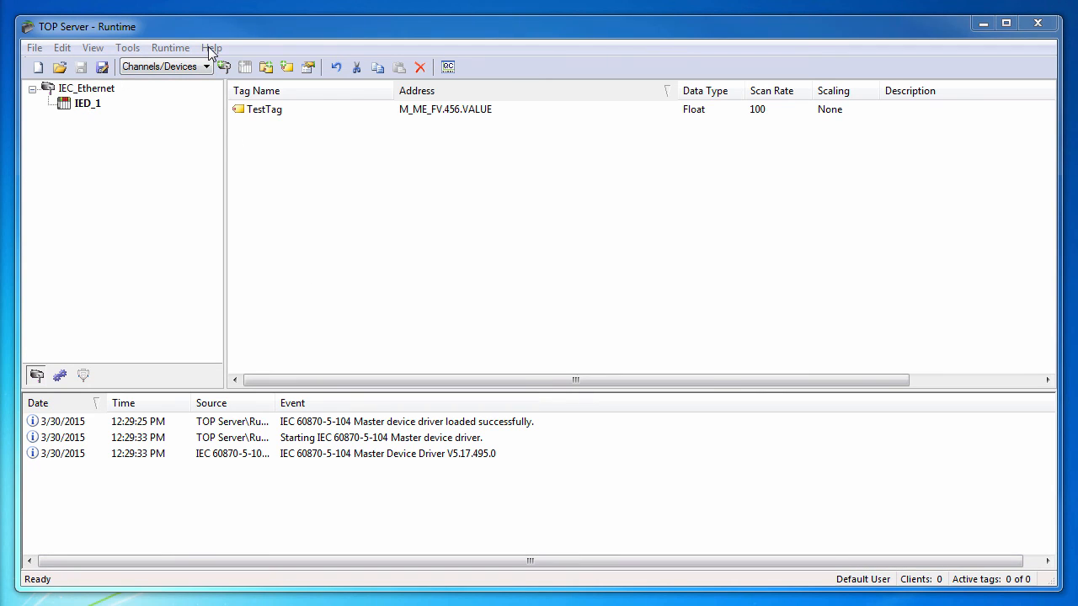
Open Server Help and expand the IEC 60870-5-104 Master driver help topic.
{"action": "left_click", "coordinate": [212, 47]}
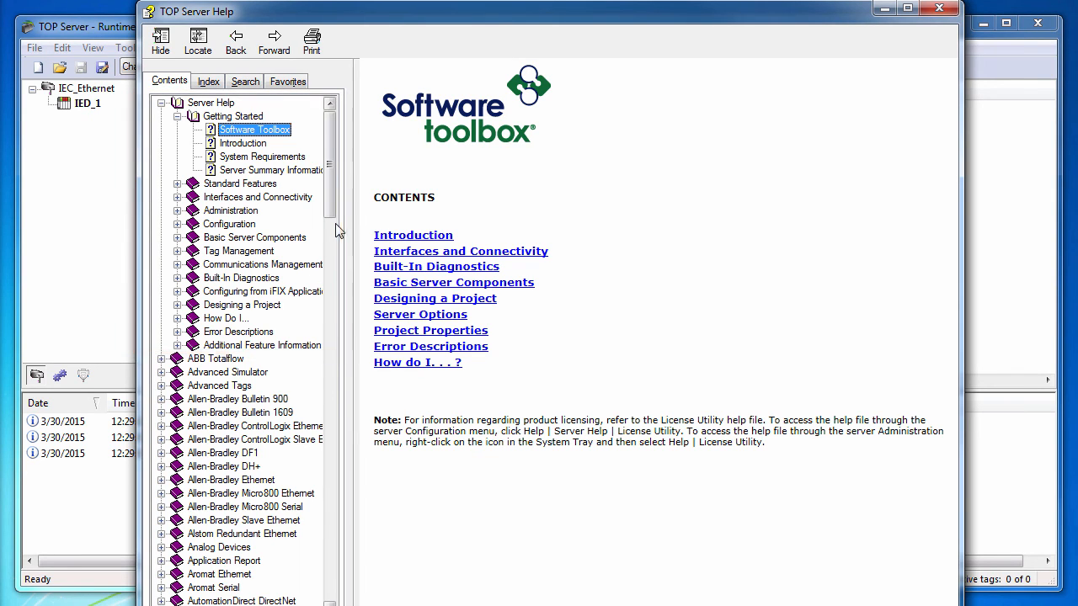
{"action": "scroll", "scroll_direction": "down", "scroll_amount": 3}
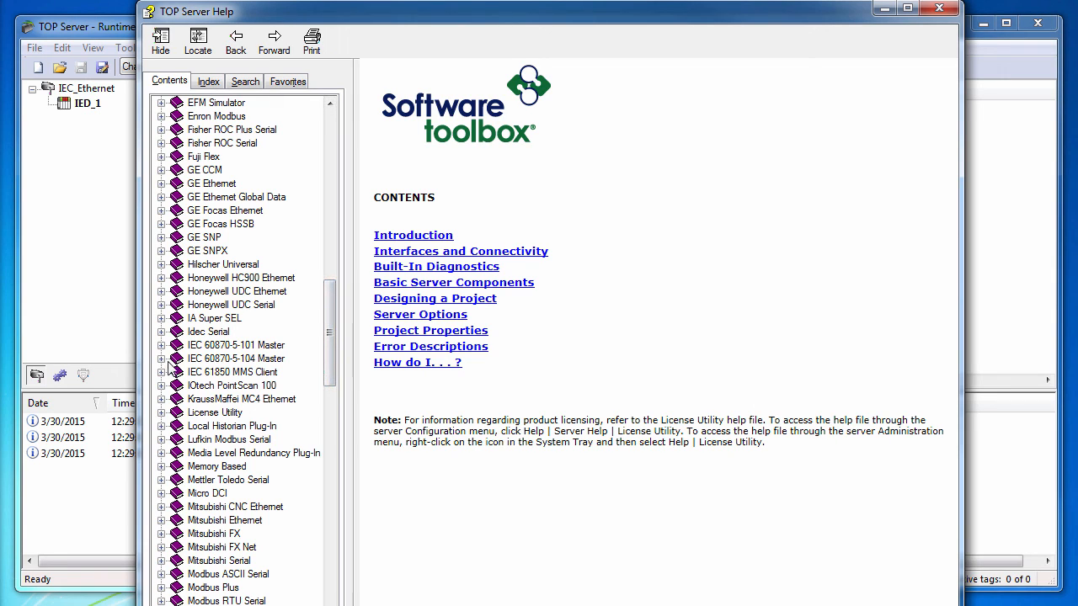
{"action": "left_click", "coordinate": [162, 357]}
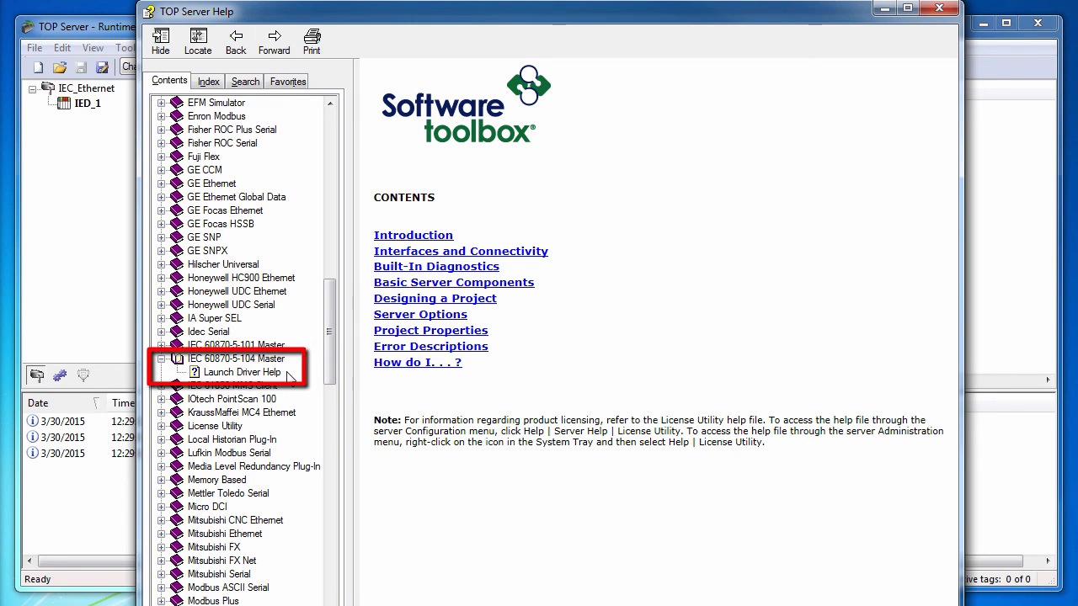